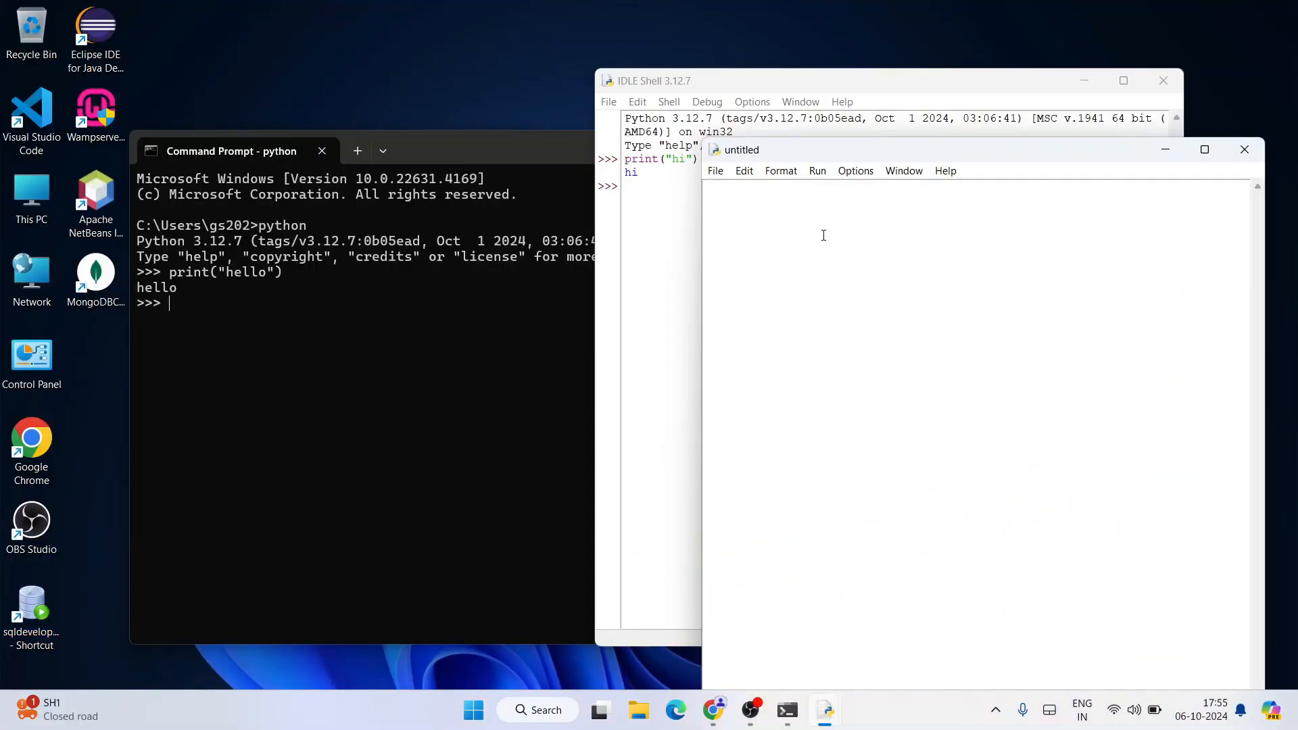
# Write the assignment a=8 in the untitled IDLE editor window
pyautogui.write('a=')
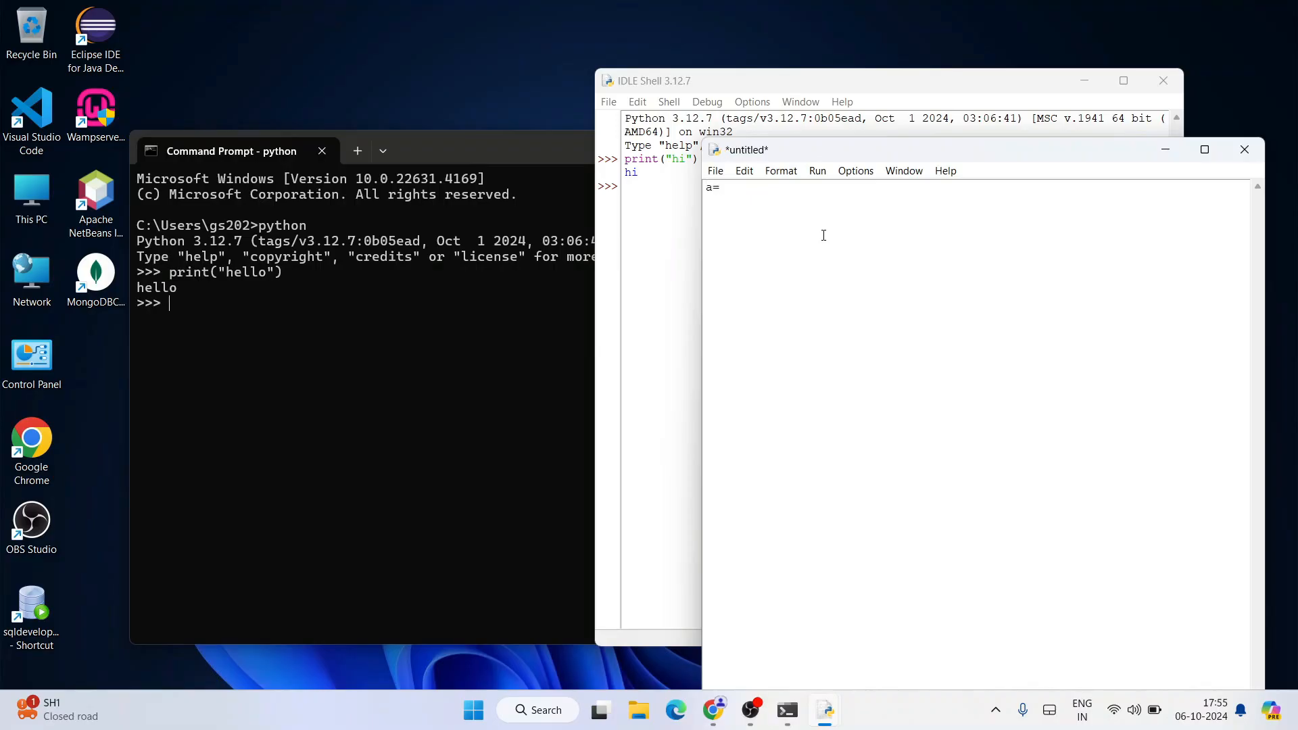
pyautogui.write('8')
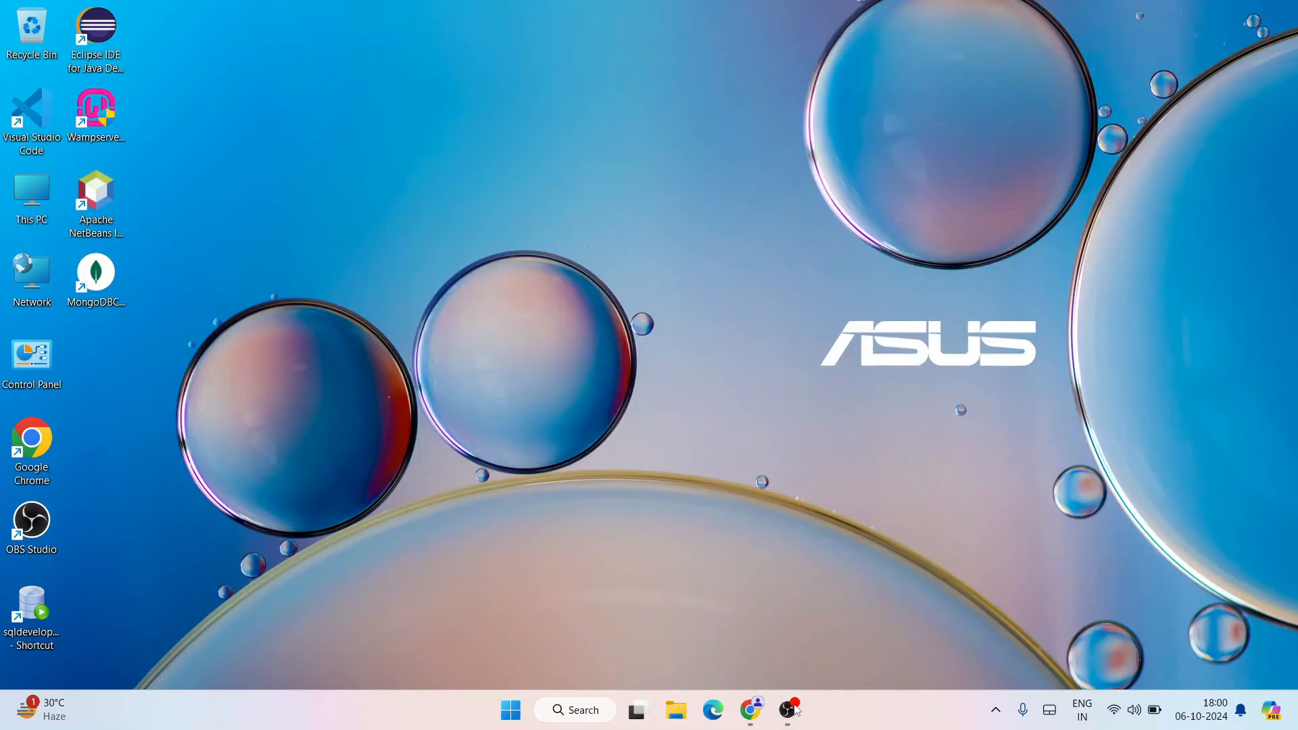
# Launch Chrome and search Google for 'python download' from the address bar
pyautogui.click(750, 711)
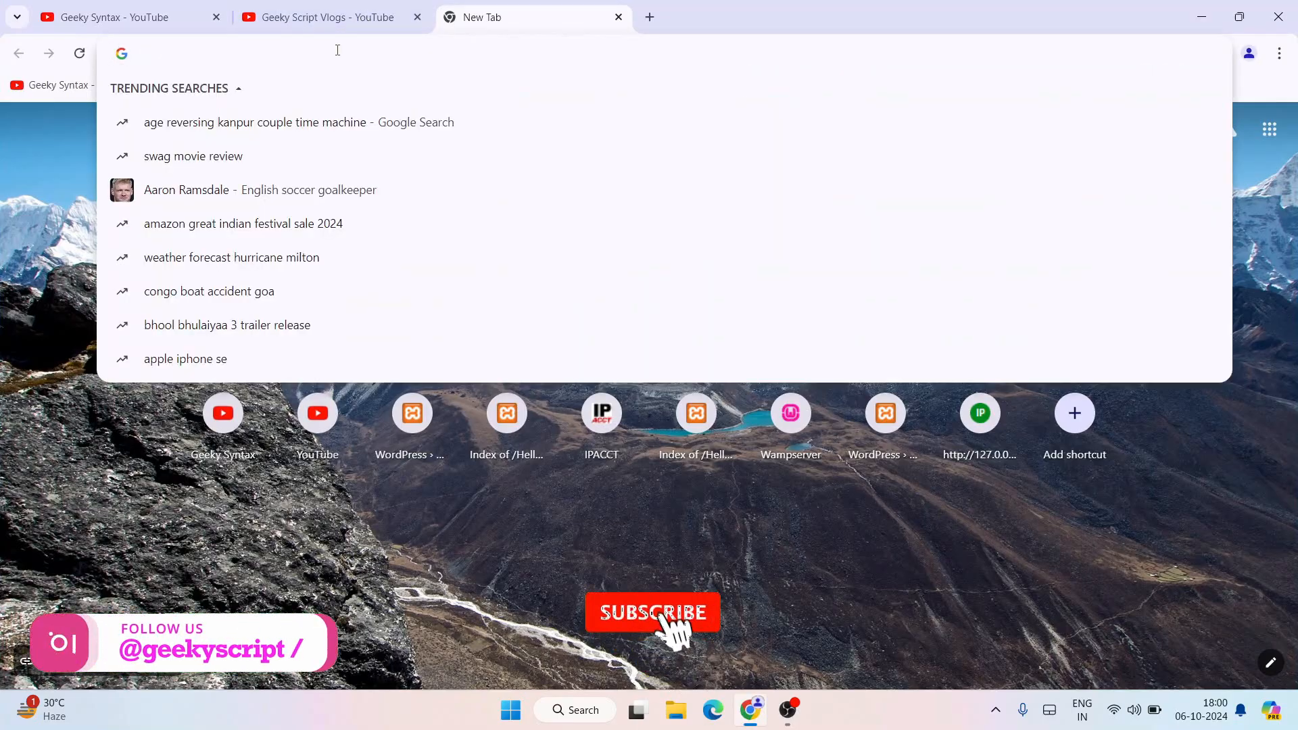
pyautogui.write('python')
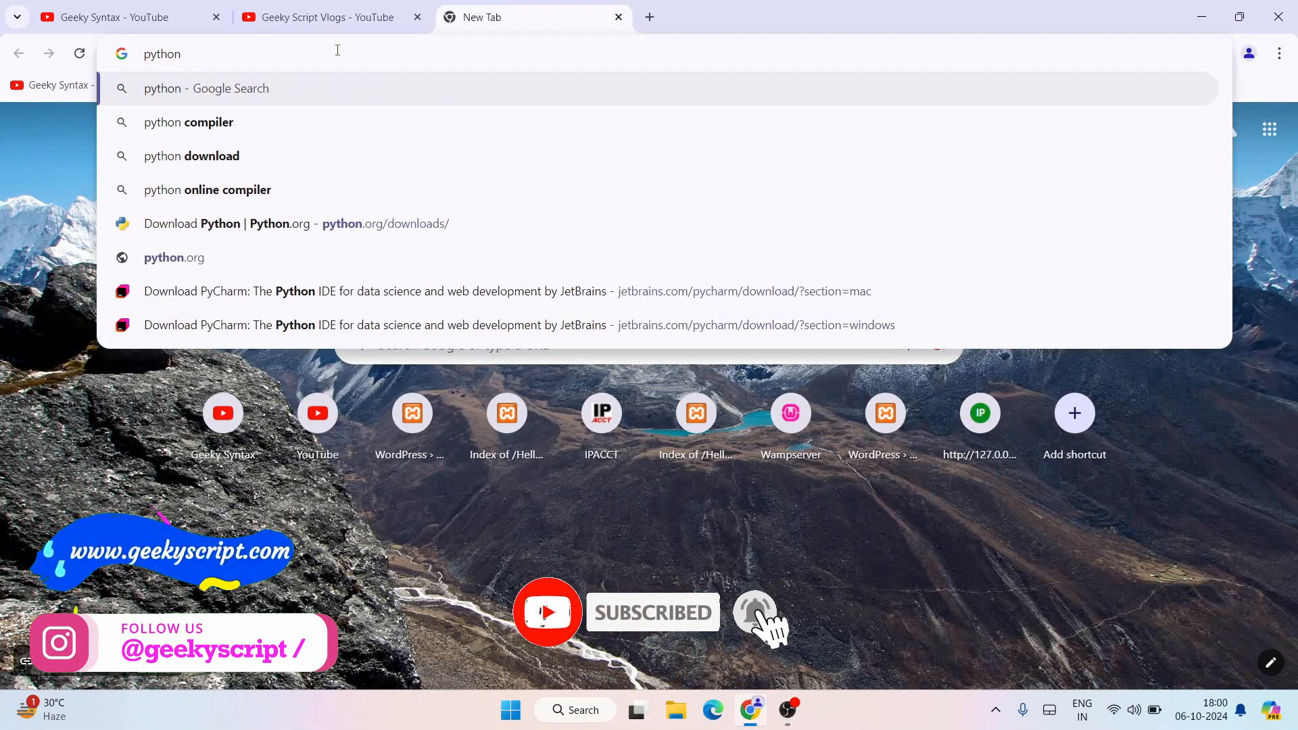
pyautogui.click(191, 155)
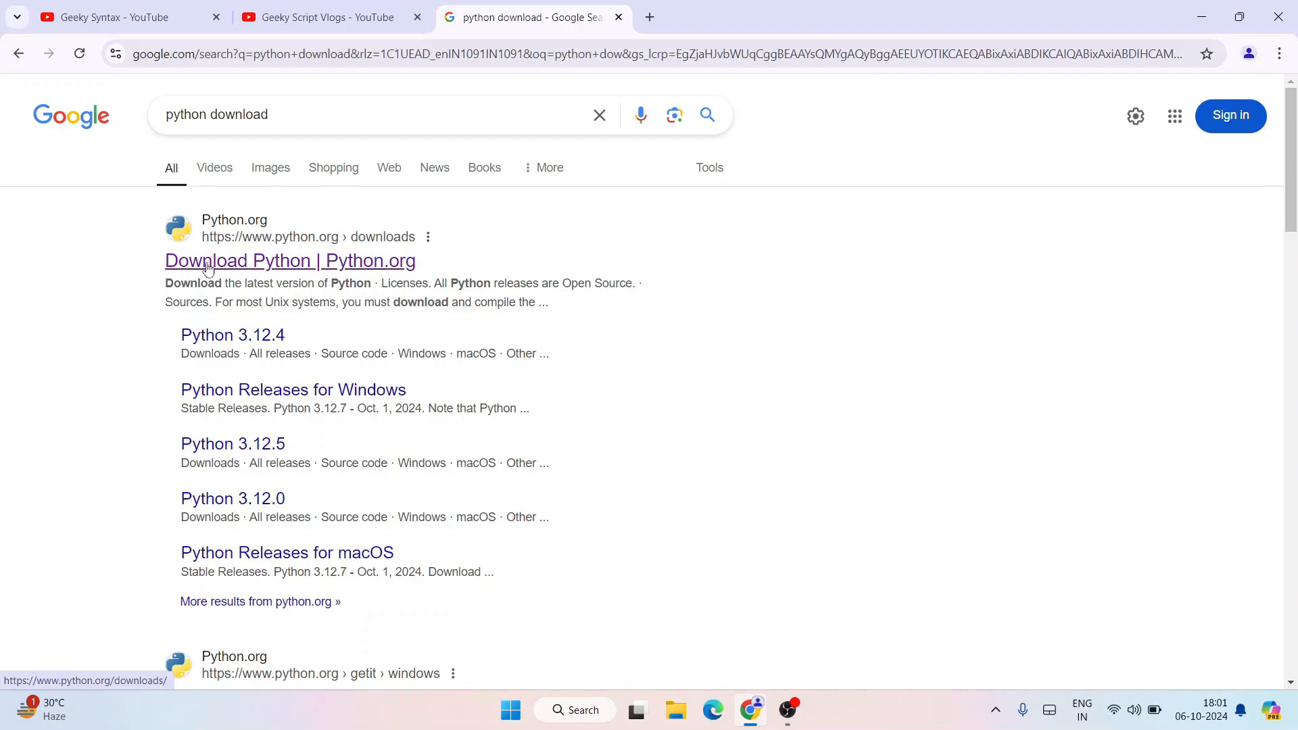
# Download python-3.12.7-amd64.exe from python.org and show it in Chrome's downloads list
pyautogui.click(290, 261)
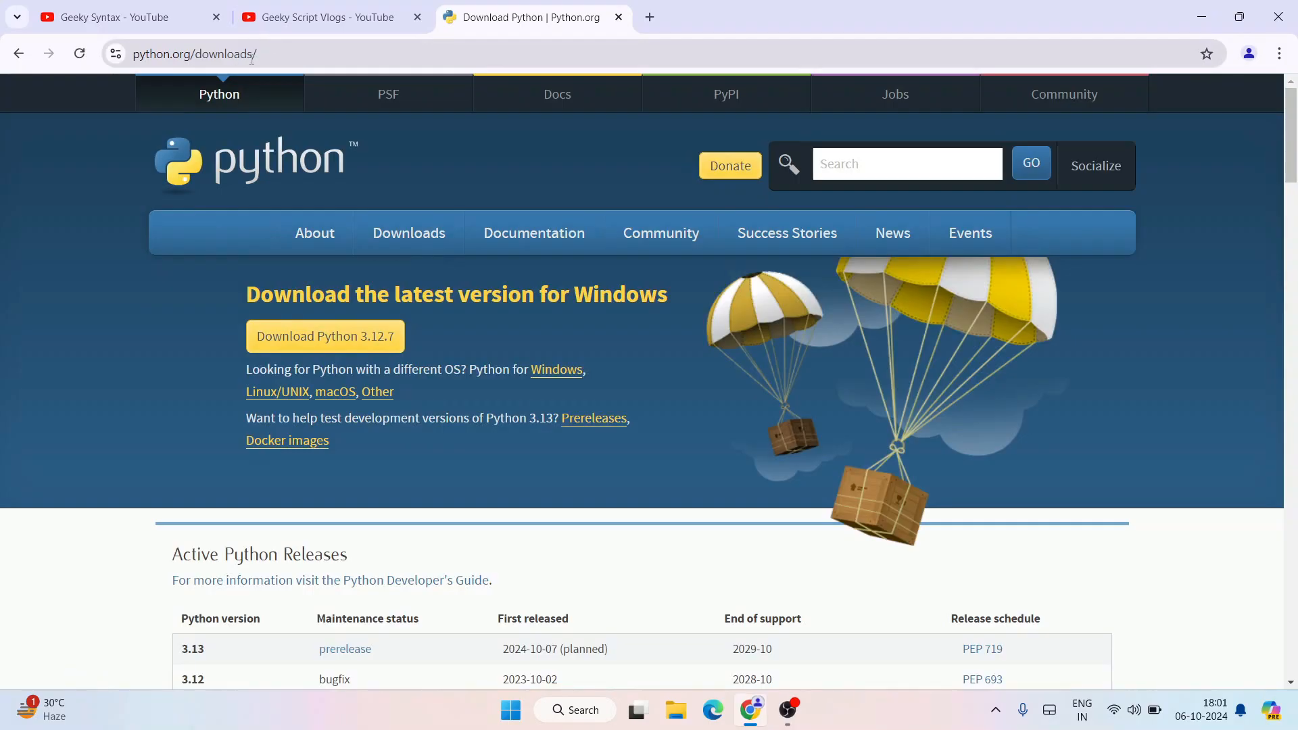
pyautogui.click(194, 53)
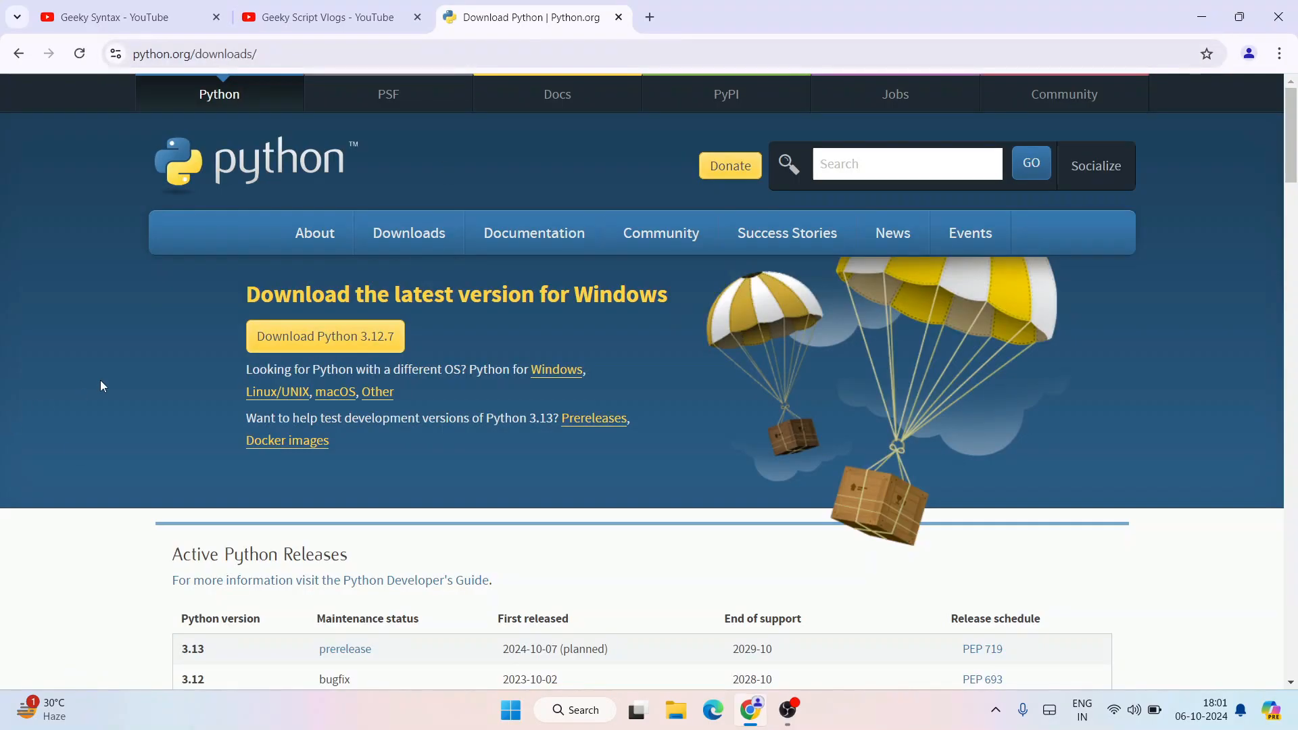
pyautogui.moveTo(121, 383)
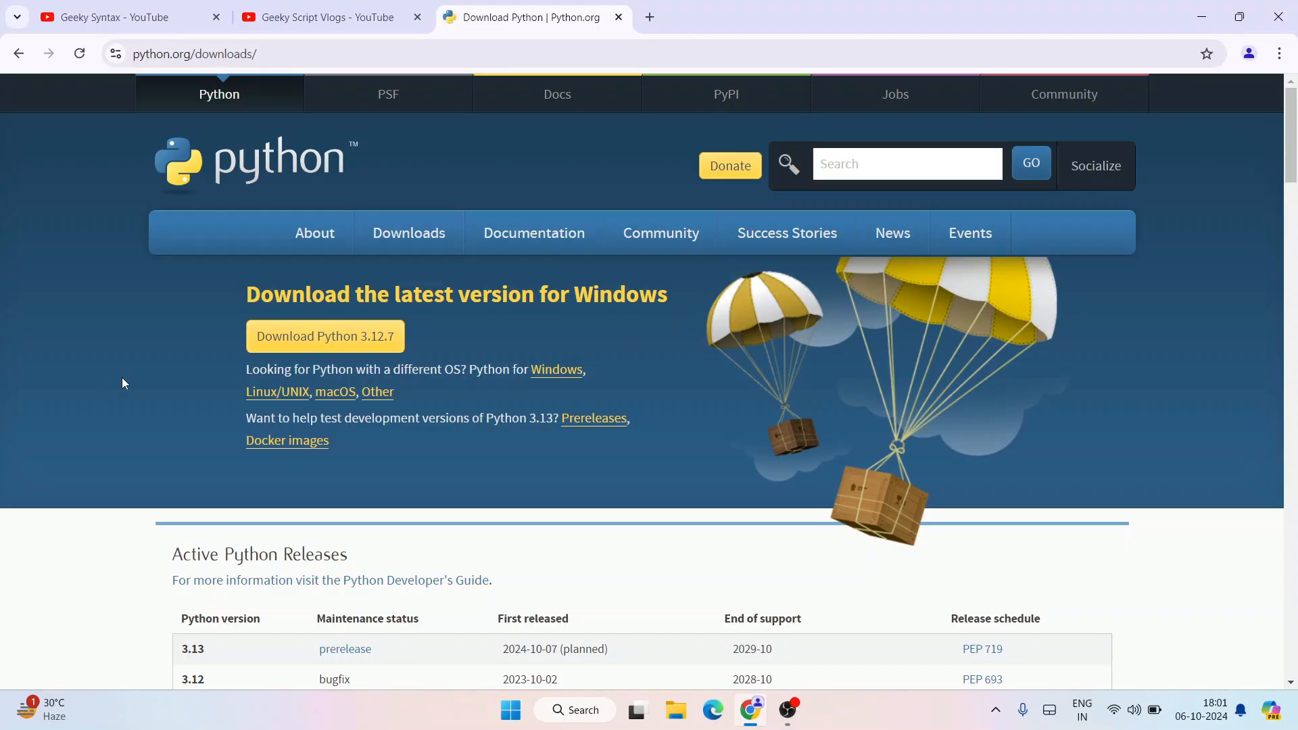
pyautogui.moveTo(335, 392)
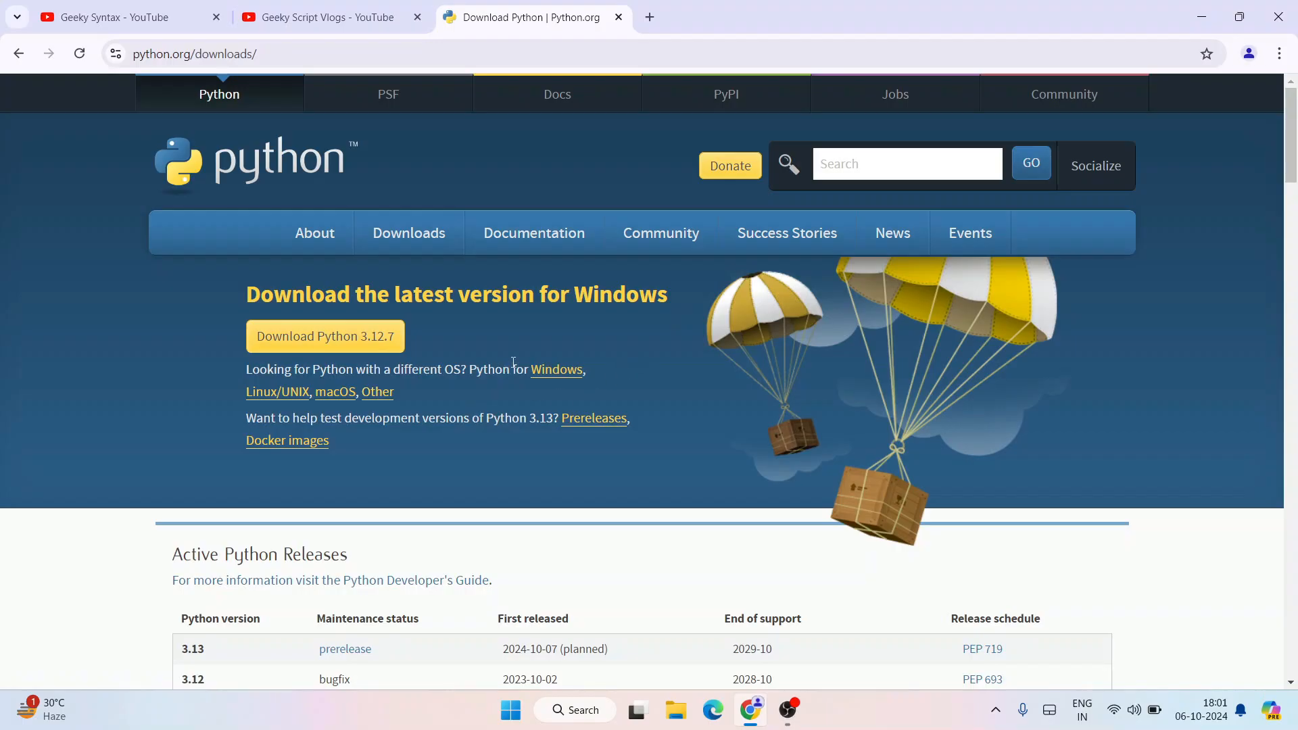
pyautogui.moveTo(518, 342)
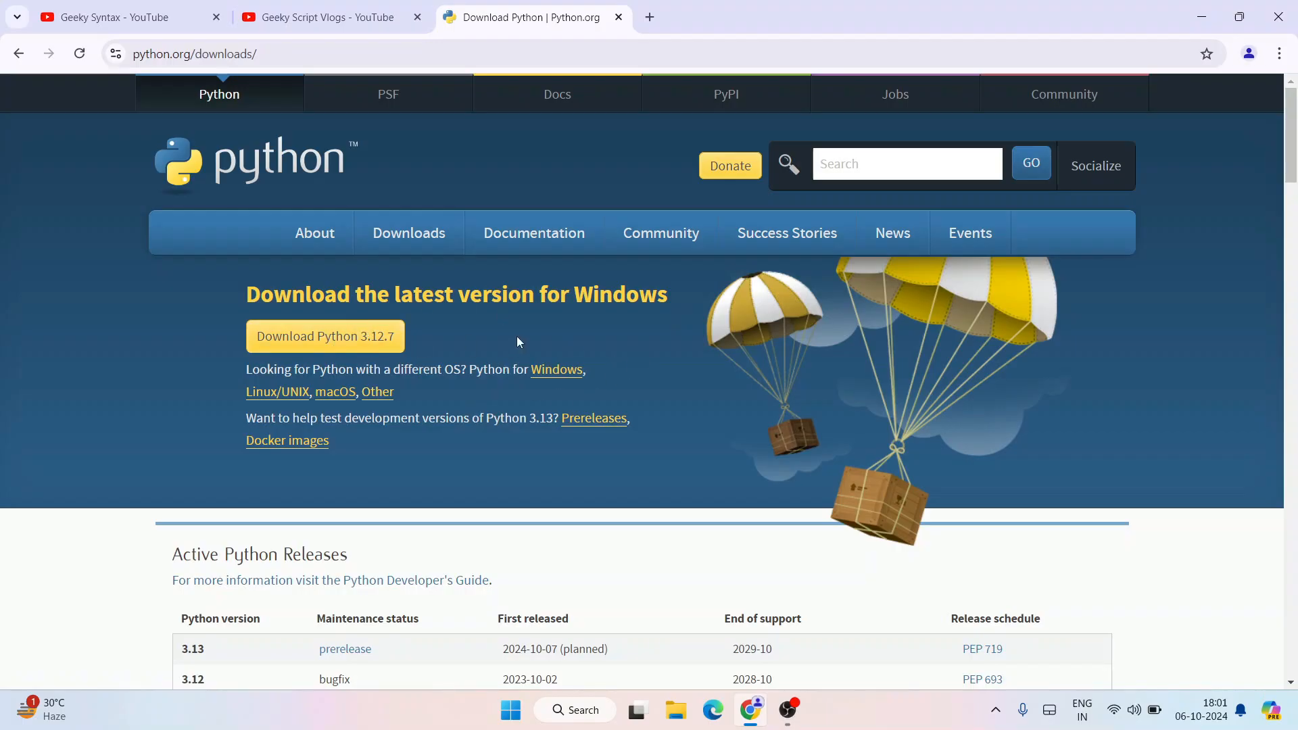
pyautogui.moveTo(472, 353)
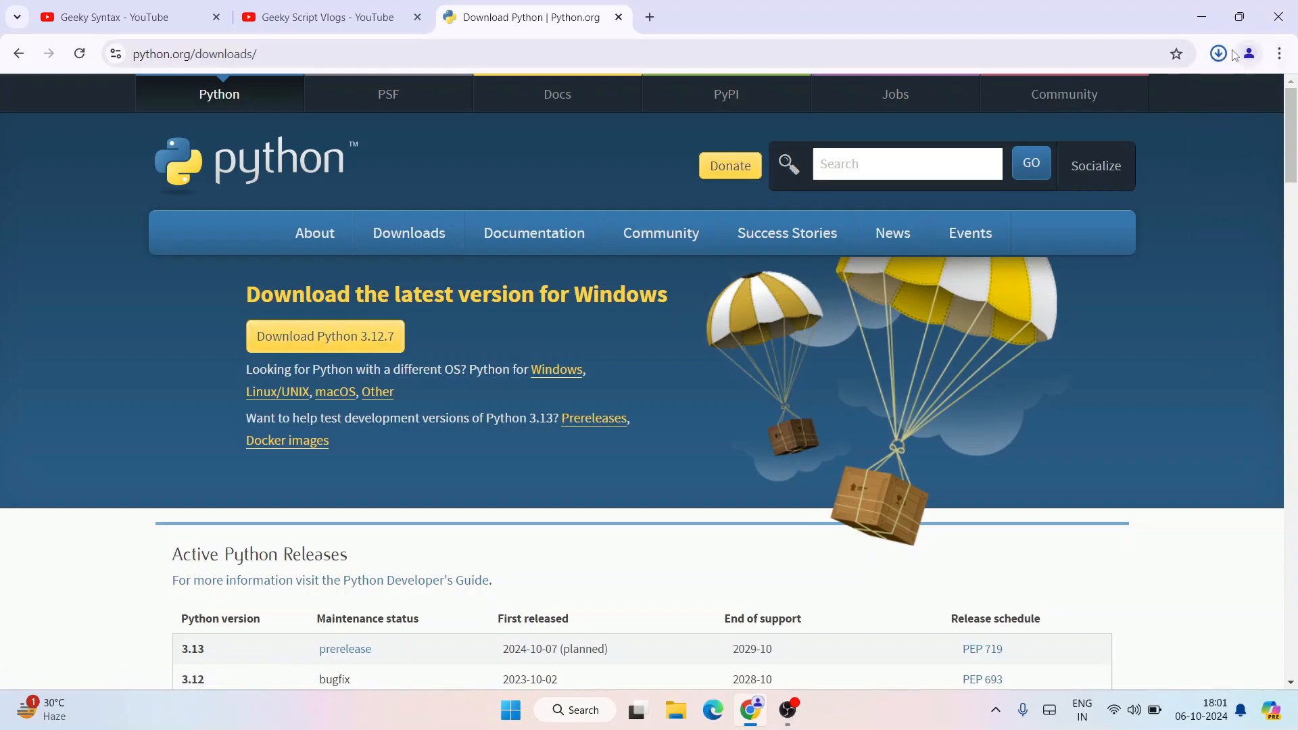
pyautogui.click(1217, 52)
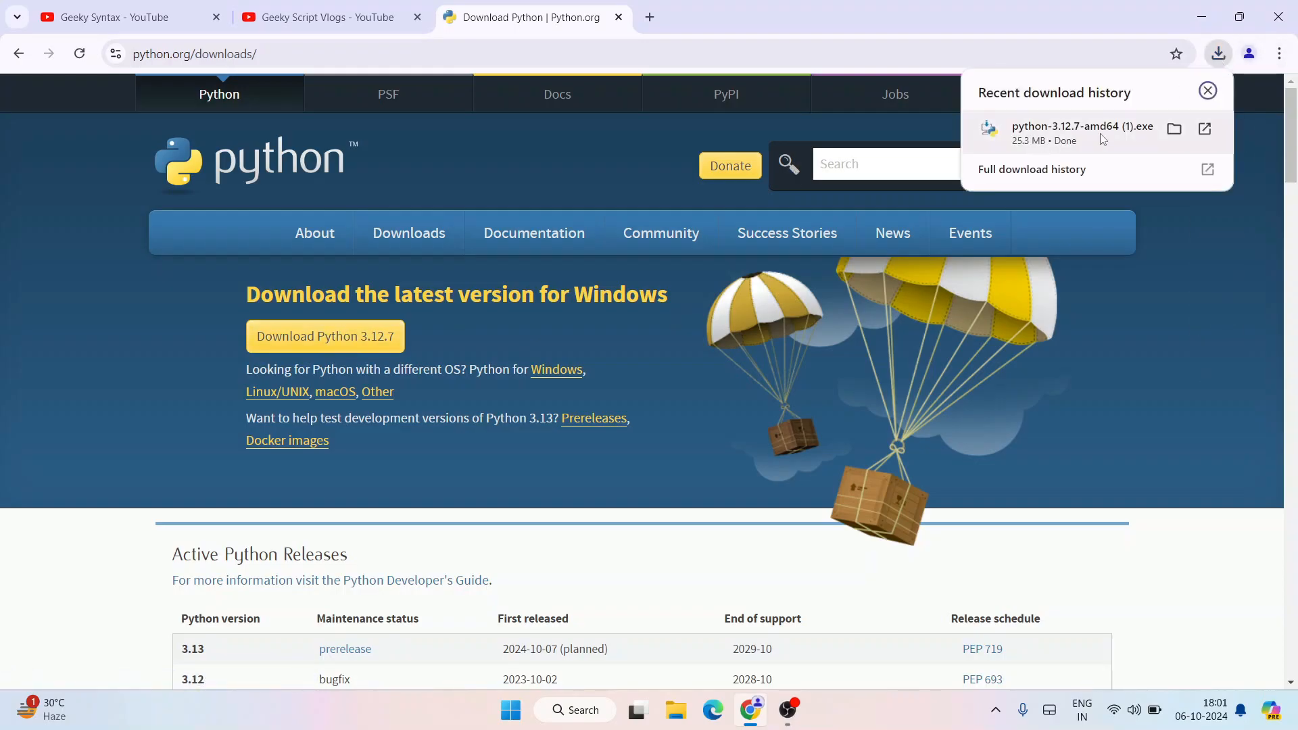
pyautogui.moveTo(1081, 143)
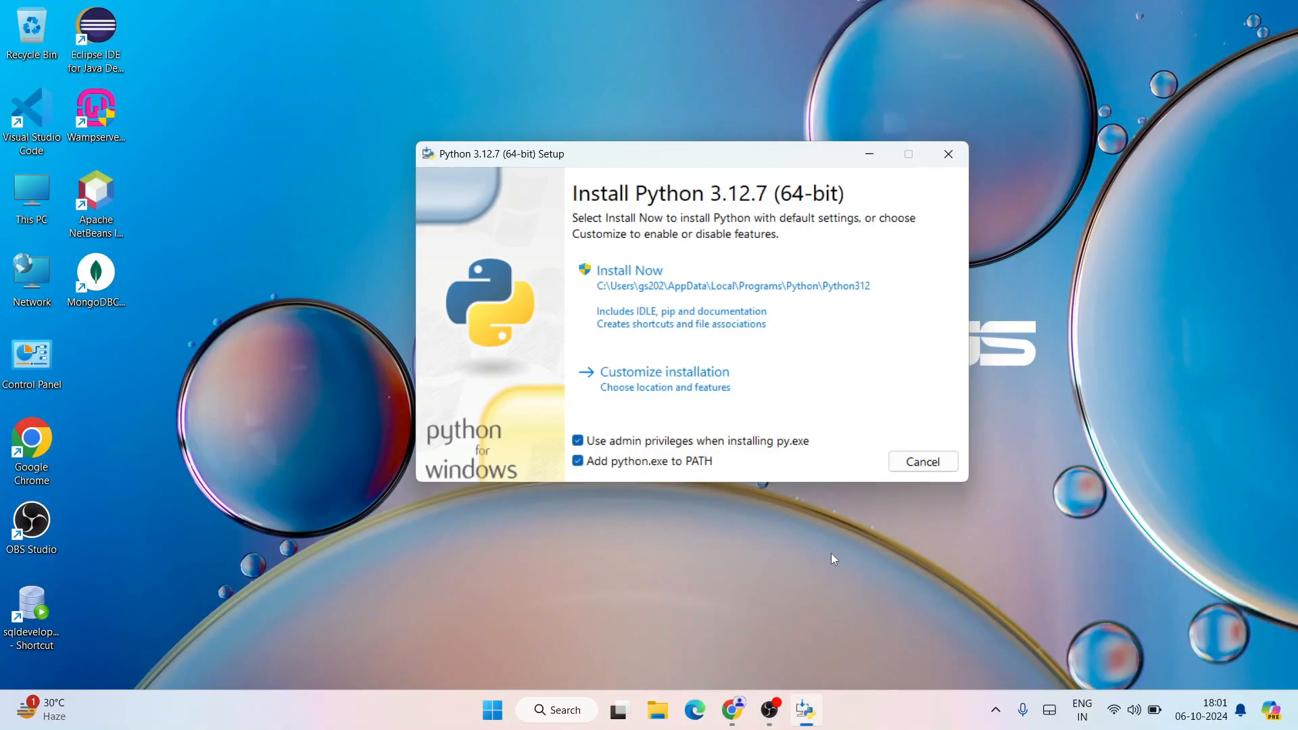
# Choose Customize installation and continue with all optional features checked
pyautogui.click(663, 371)
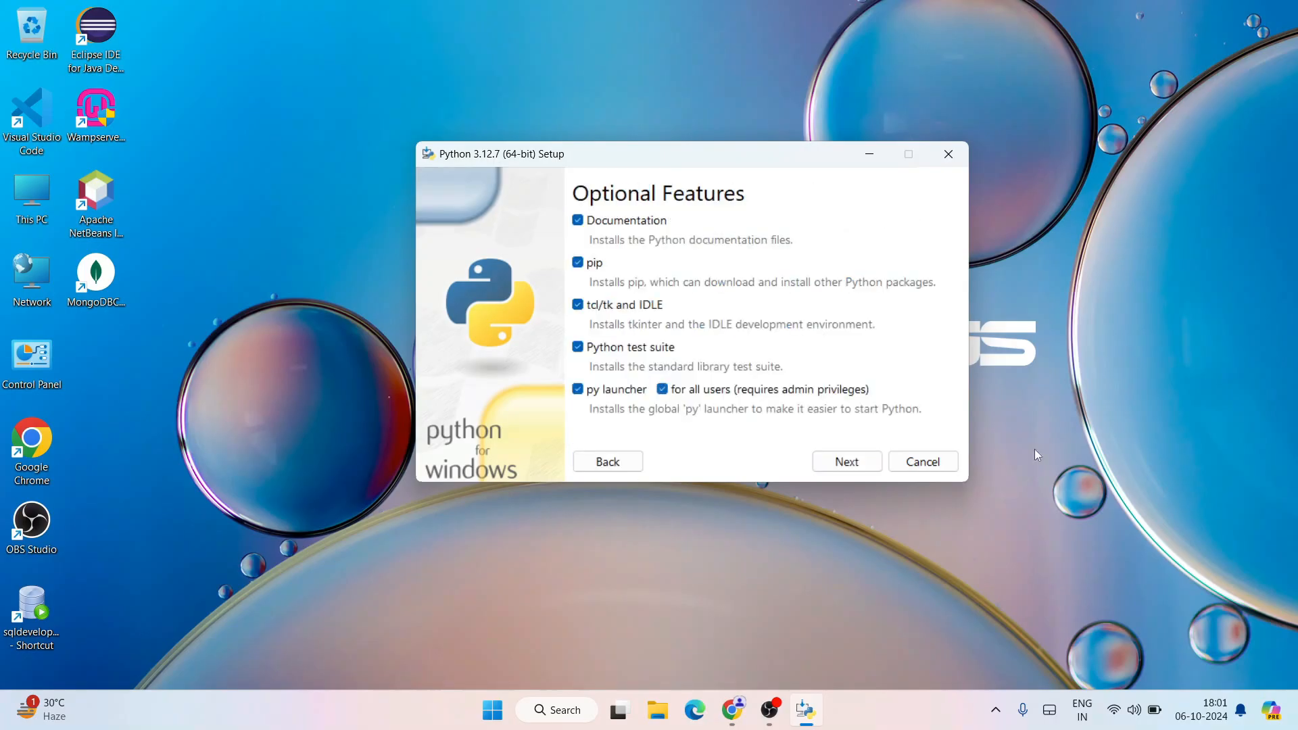
pyautogui.moveTo(491, 265)
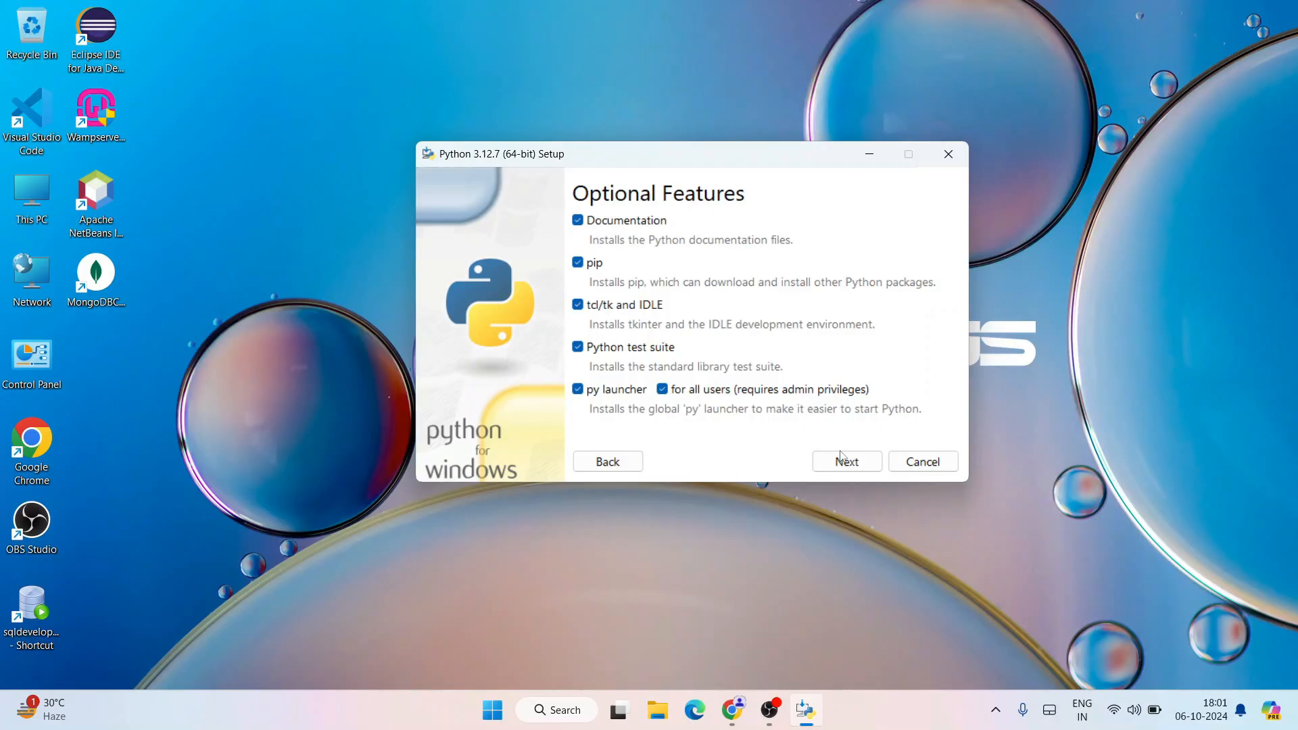
pyautogui.click(845, 461)
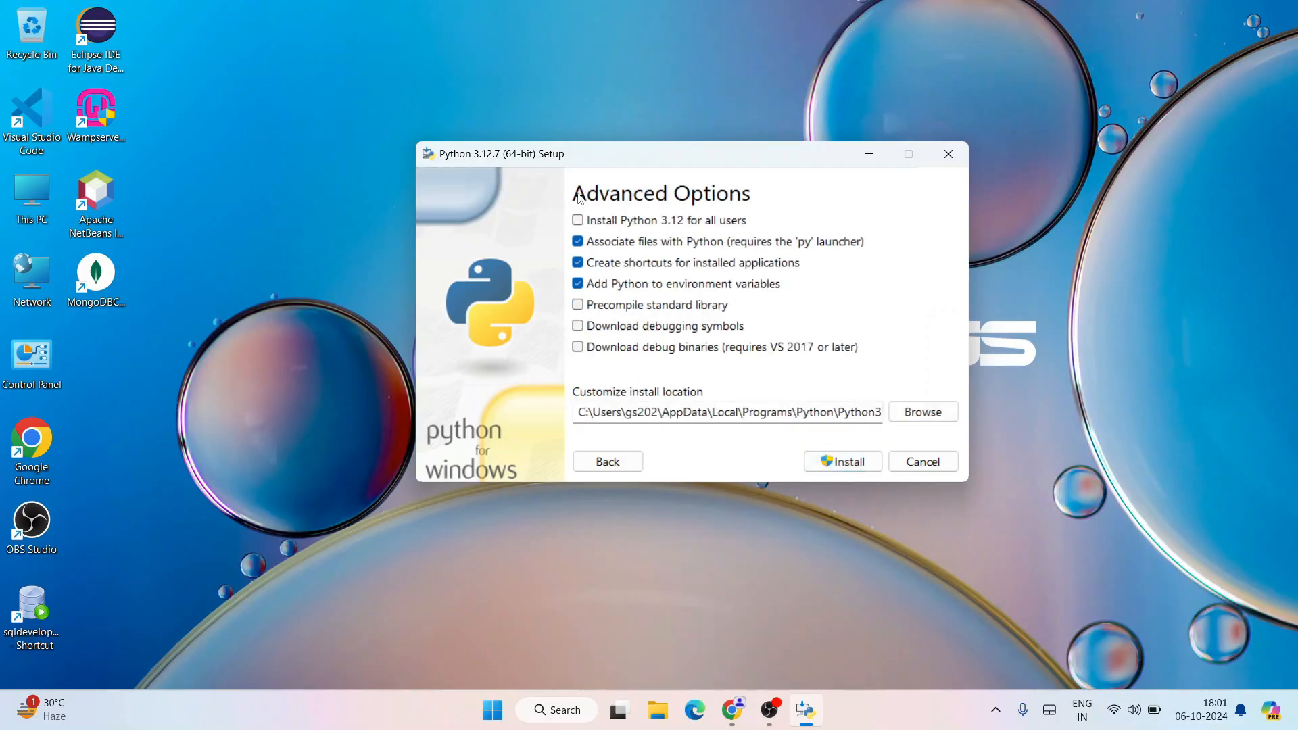
# Enable 'Install Python 3.12 for all users' and start installing to C:\Program Files\Python312
pyautogui.click(577, 220)
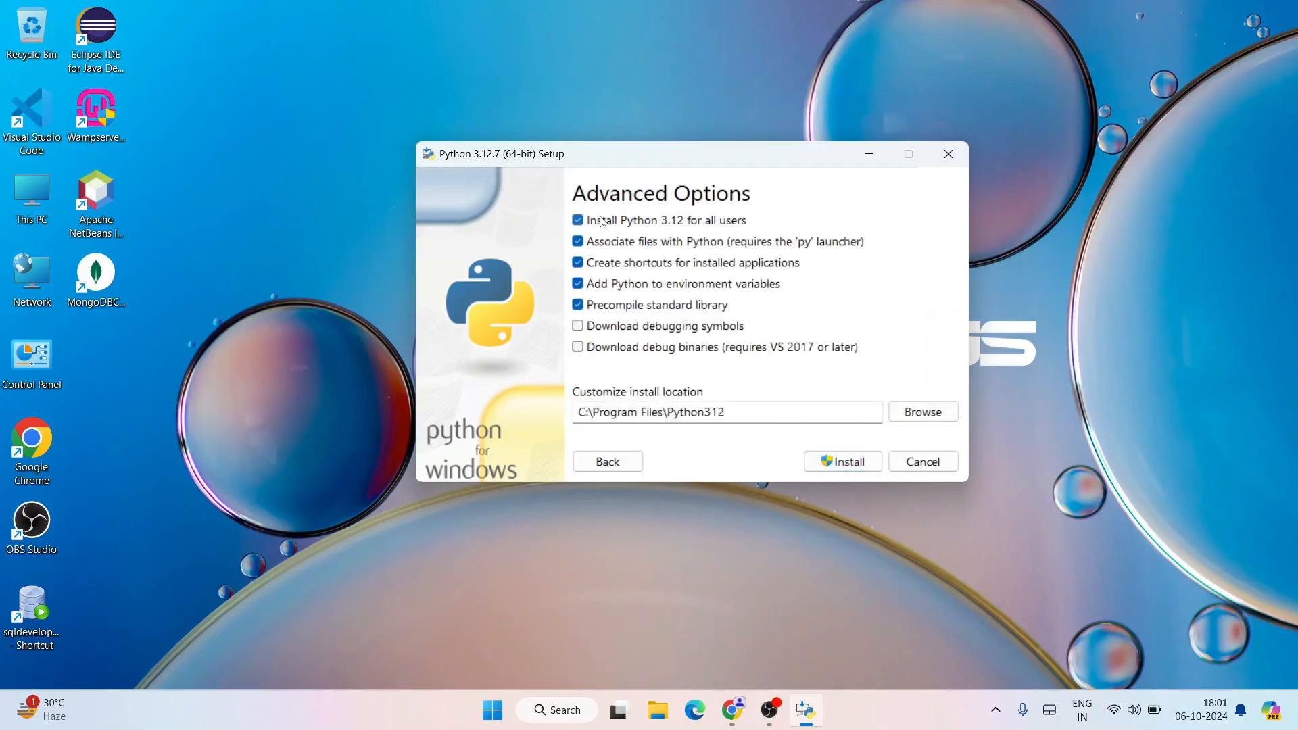
pyautogui.moveTo(766, 229)
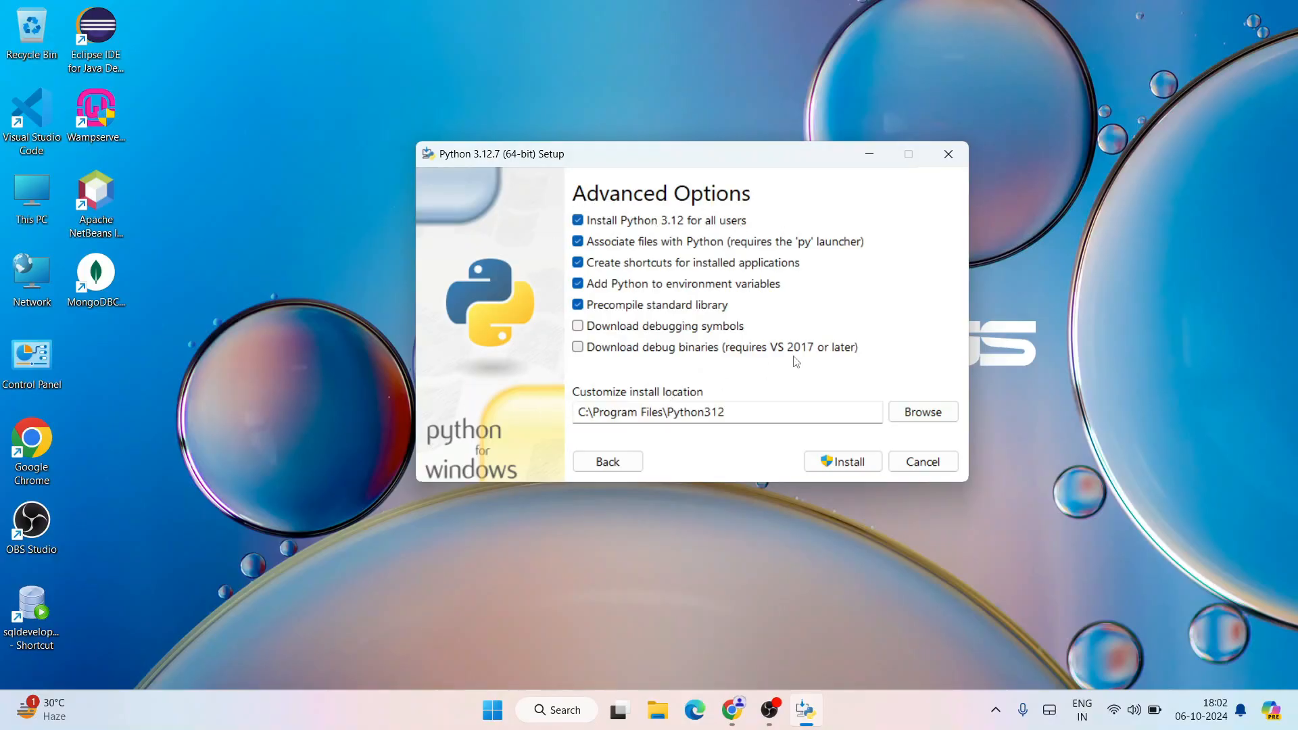
pyautogui.click(841, 461)
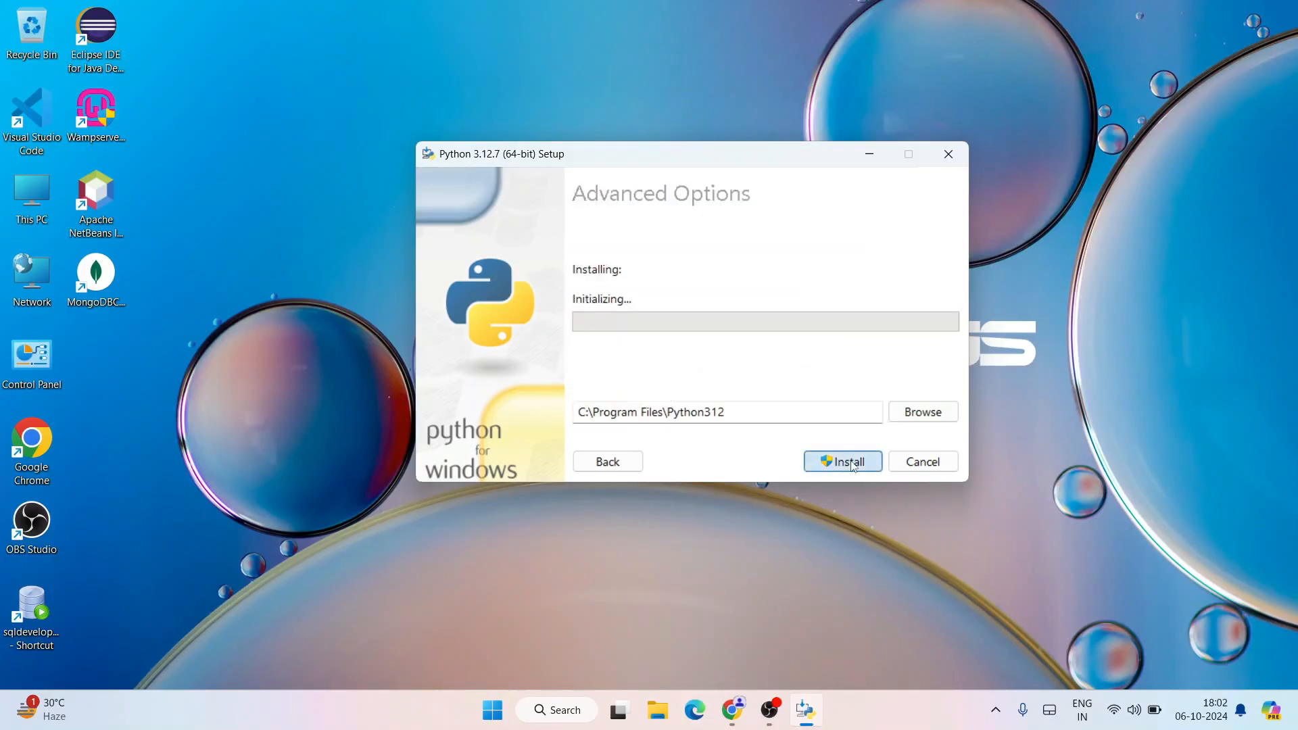
pyautogui.click(843, 461)
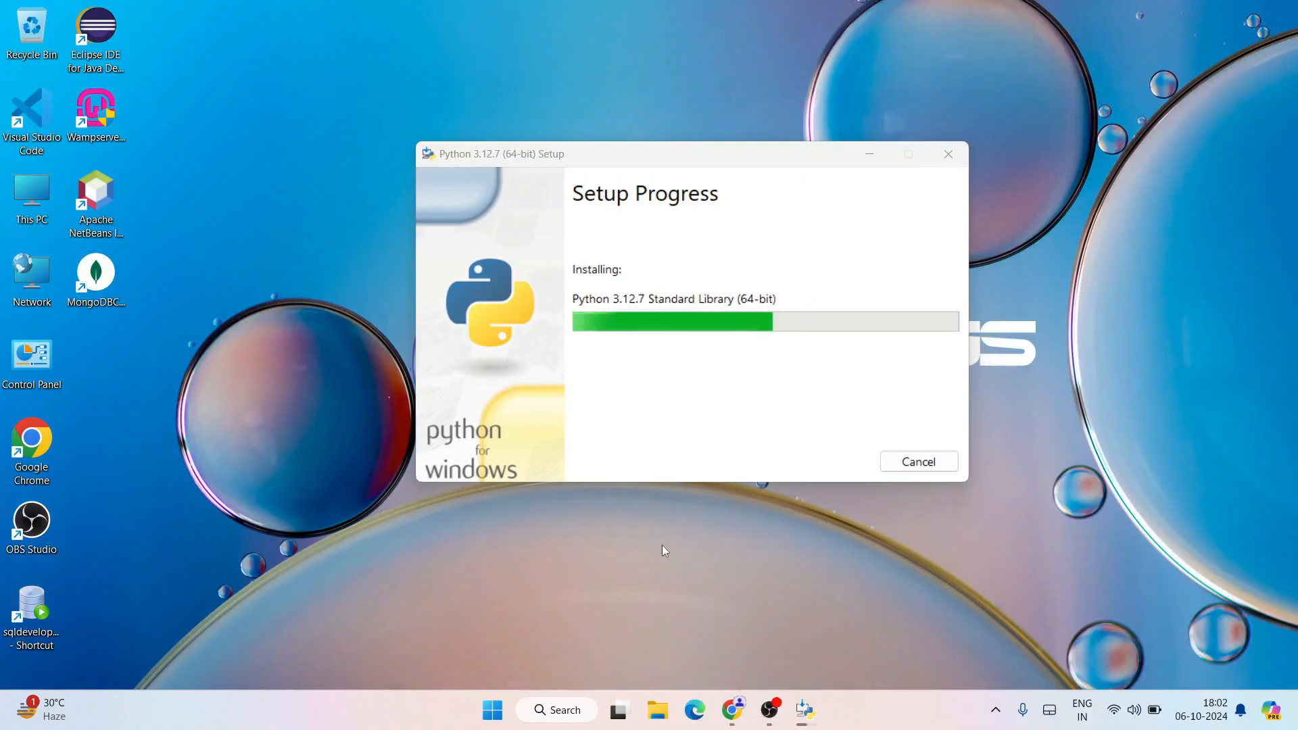
pyautogui.moveTo(841, 462)
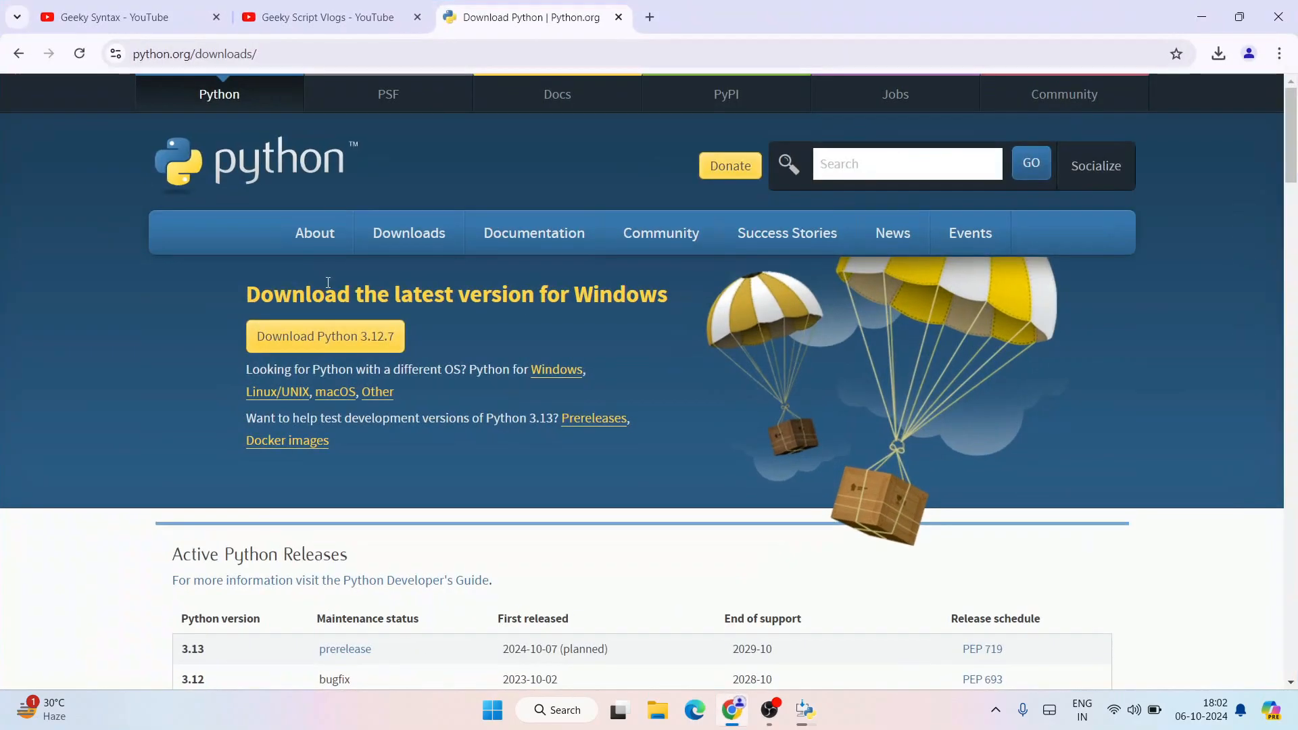
# Flip between the Geeky Syntax and vlog channel tabs, then scroll Geeky Syntax's Videos page
pyautogui.click(116, 16)
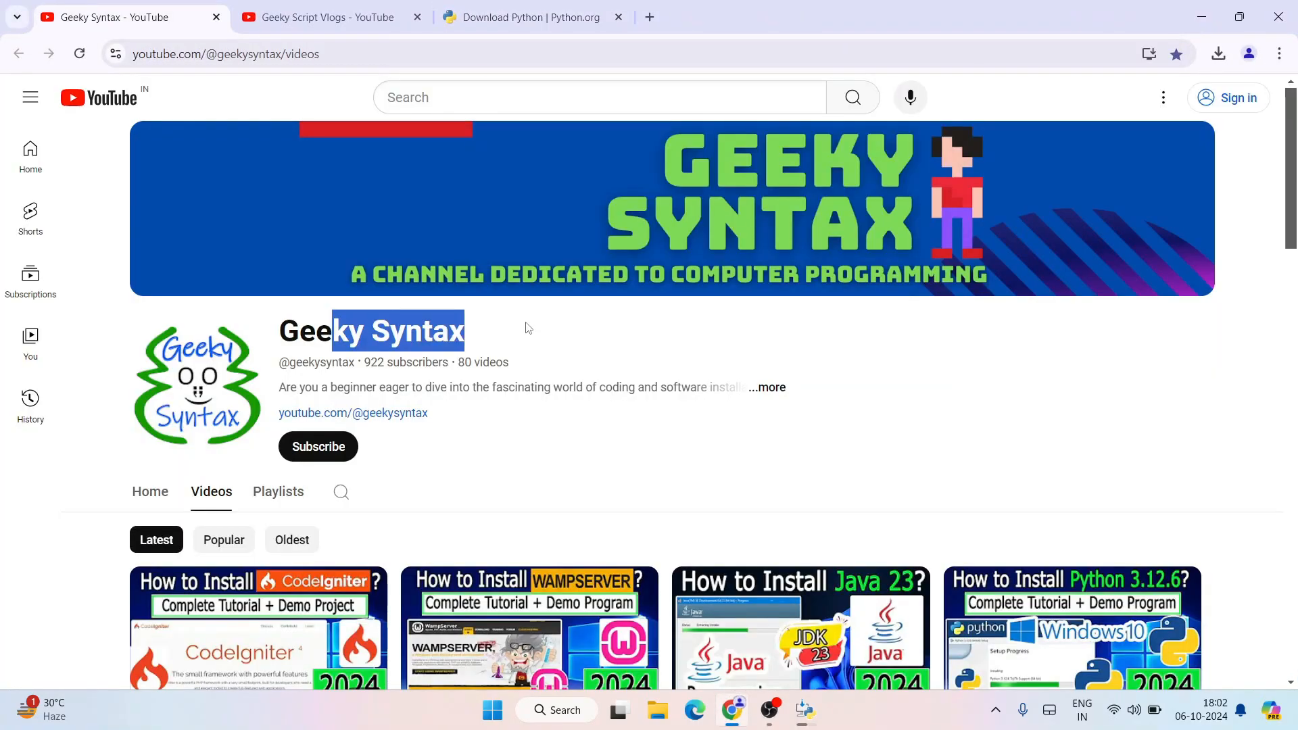
pyautogui.click(323, 16)
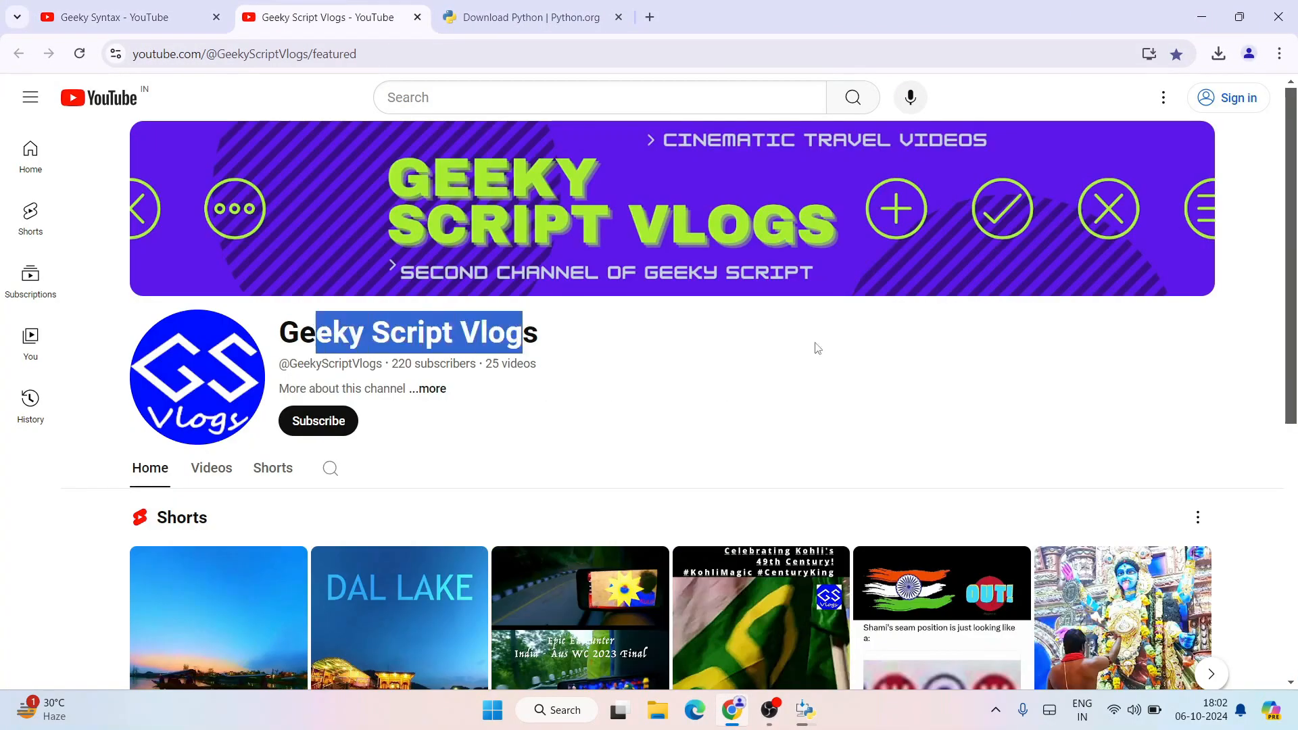
pyautogui.click(124, 16)
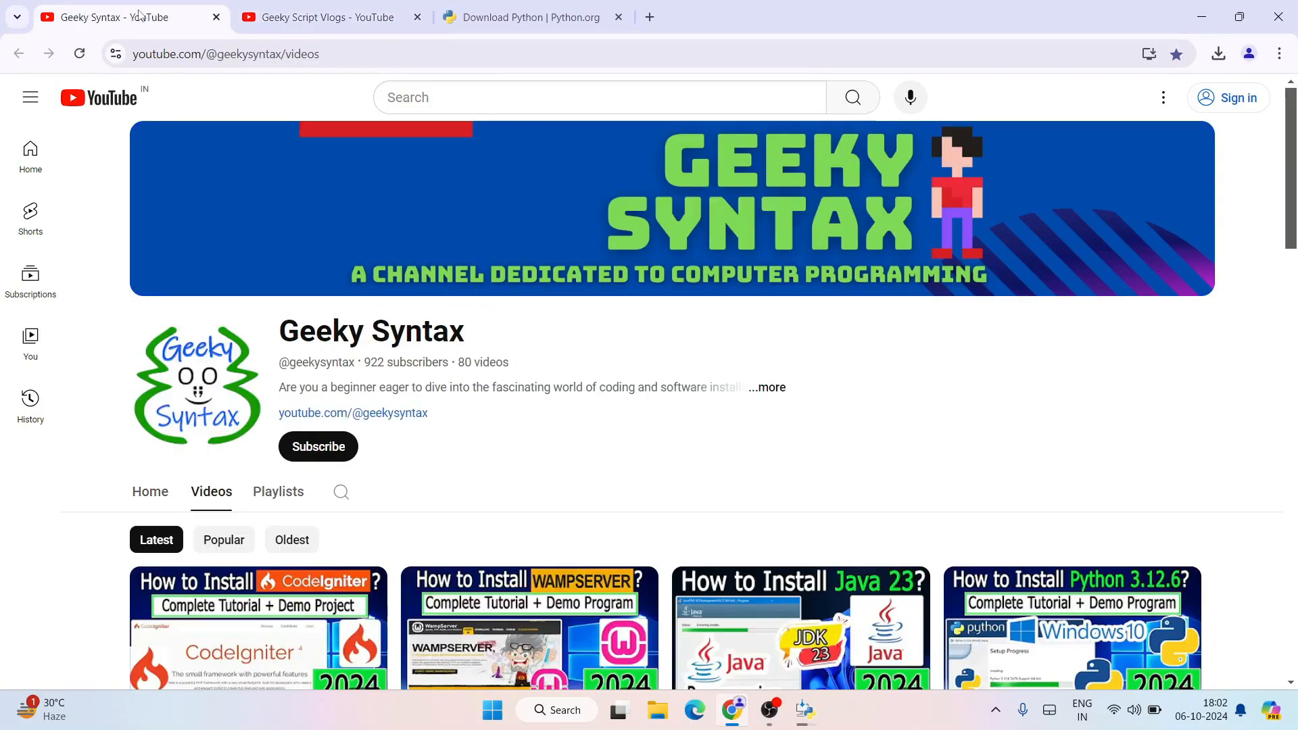
pyautogui.moveTo(585, 352)
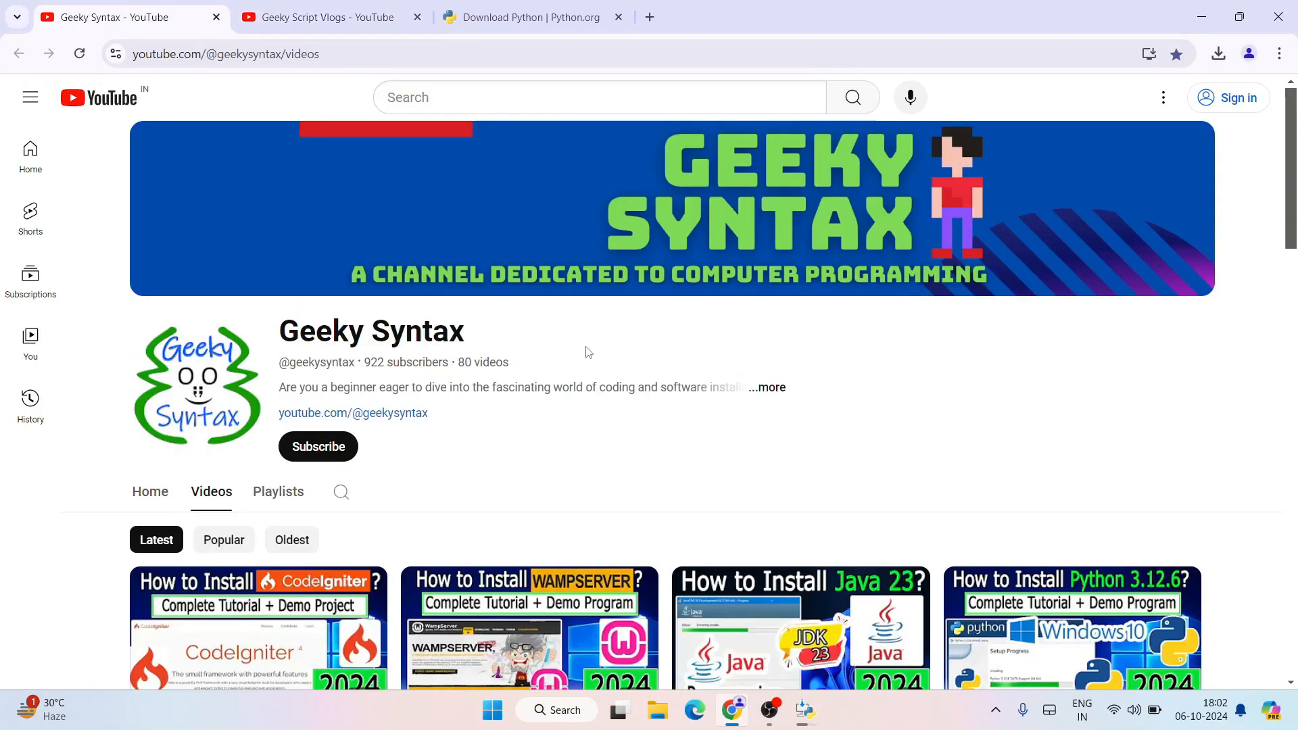
pyautogui.scroll(-3)
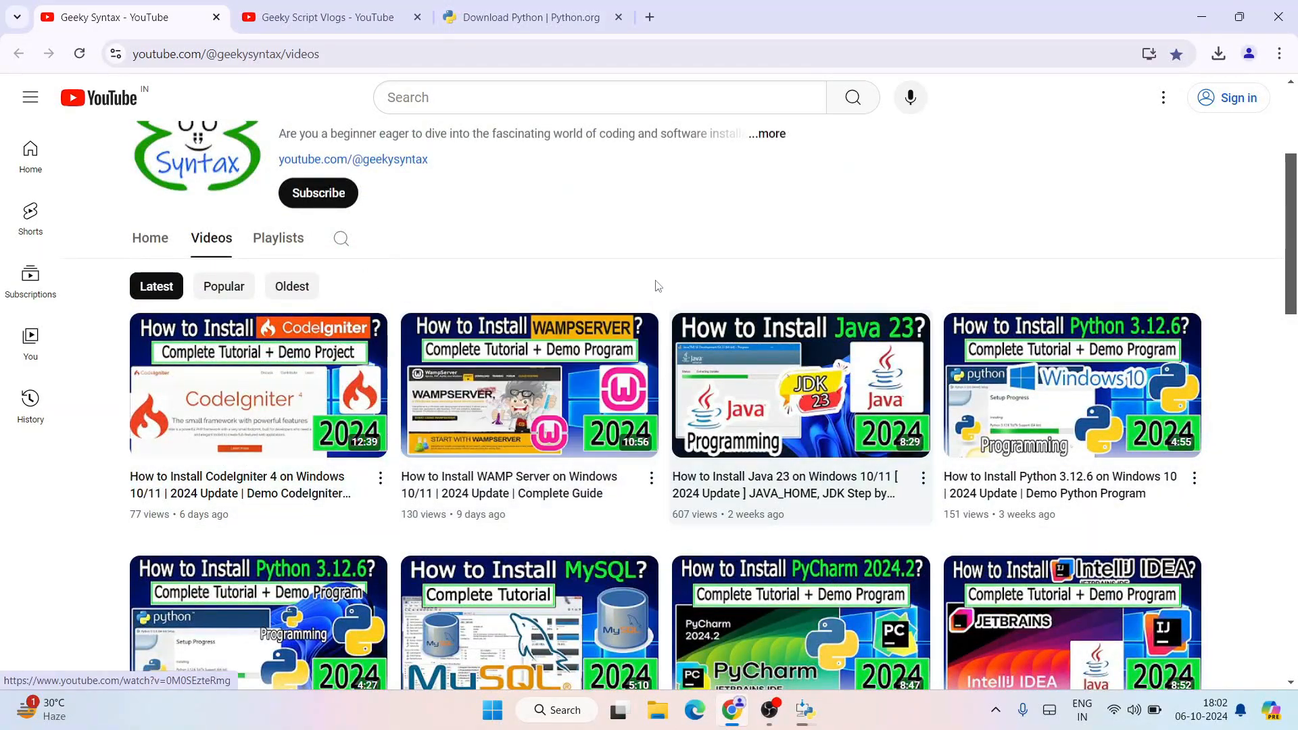
pyautogui.scroll(-3)
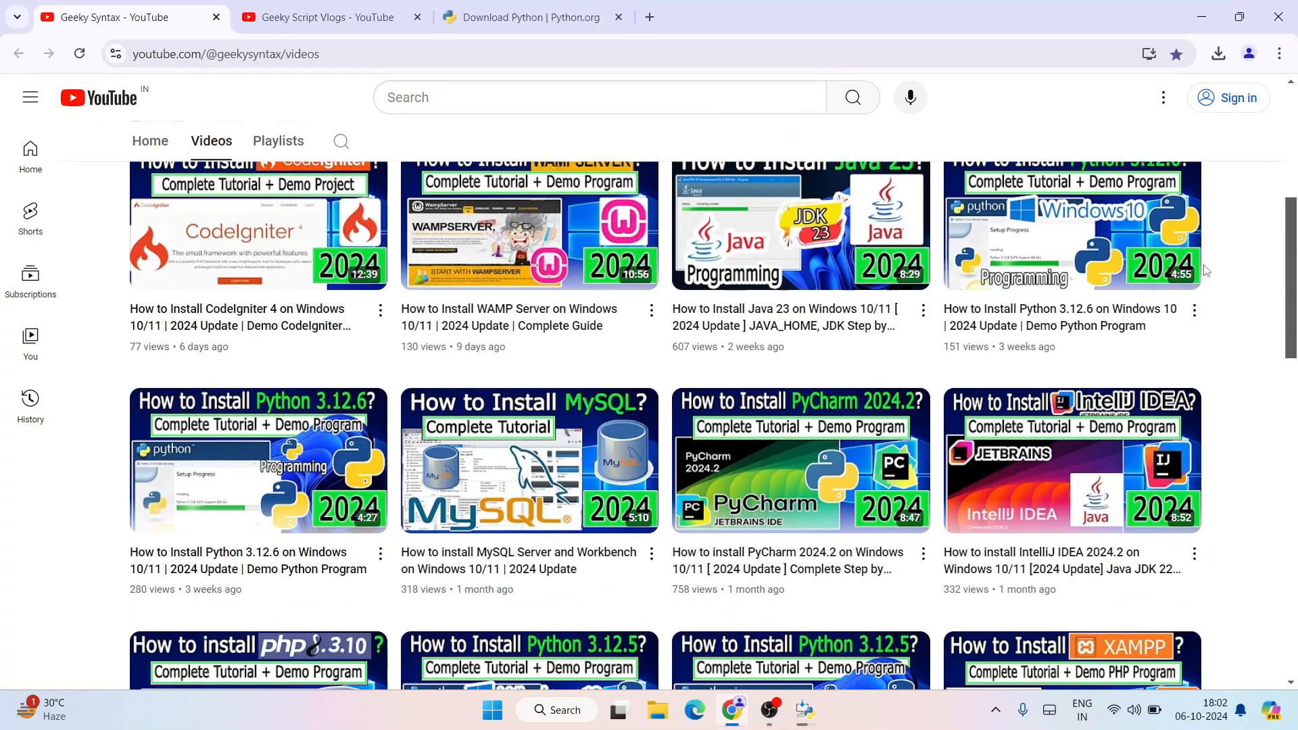
pyautogui.scroll(-3)
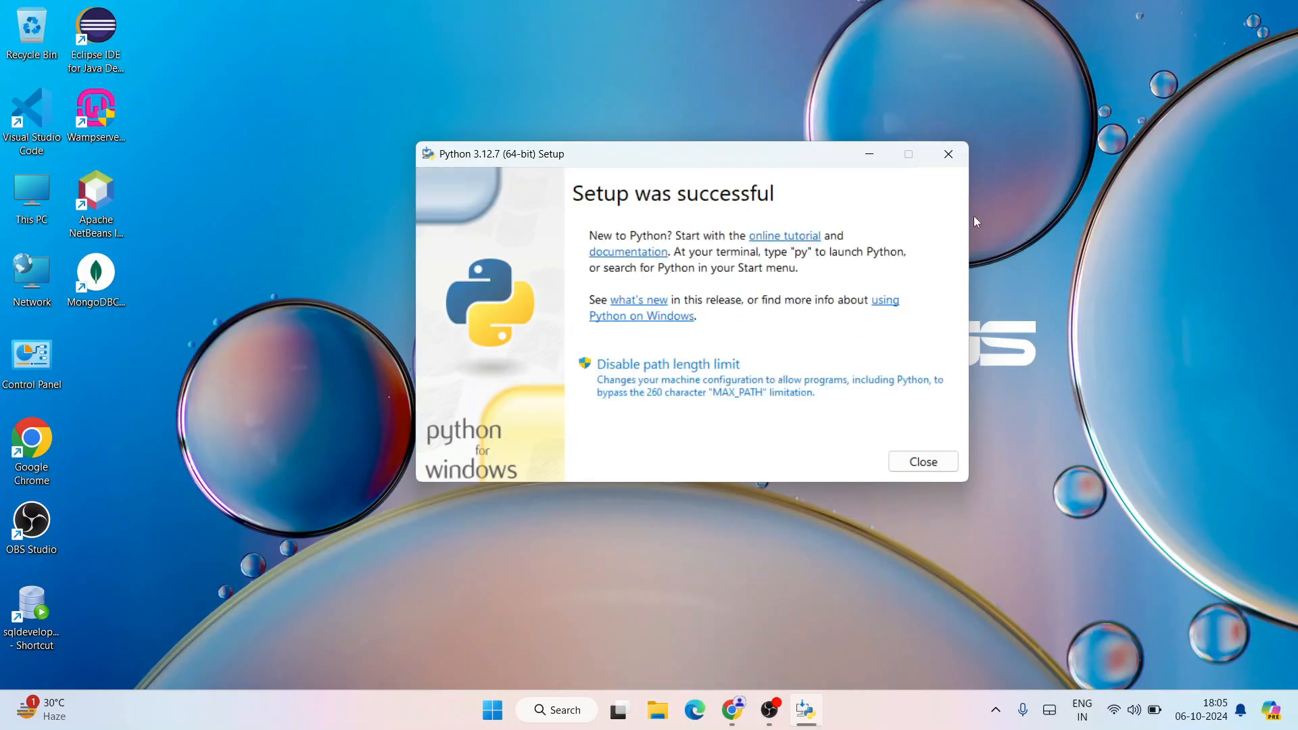
pyautogui.moveTo(864, 324)
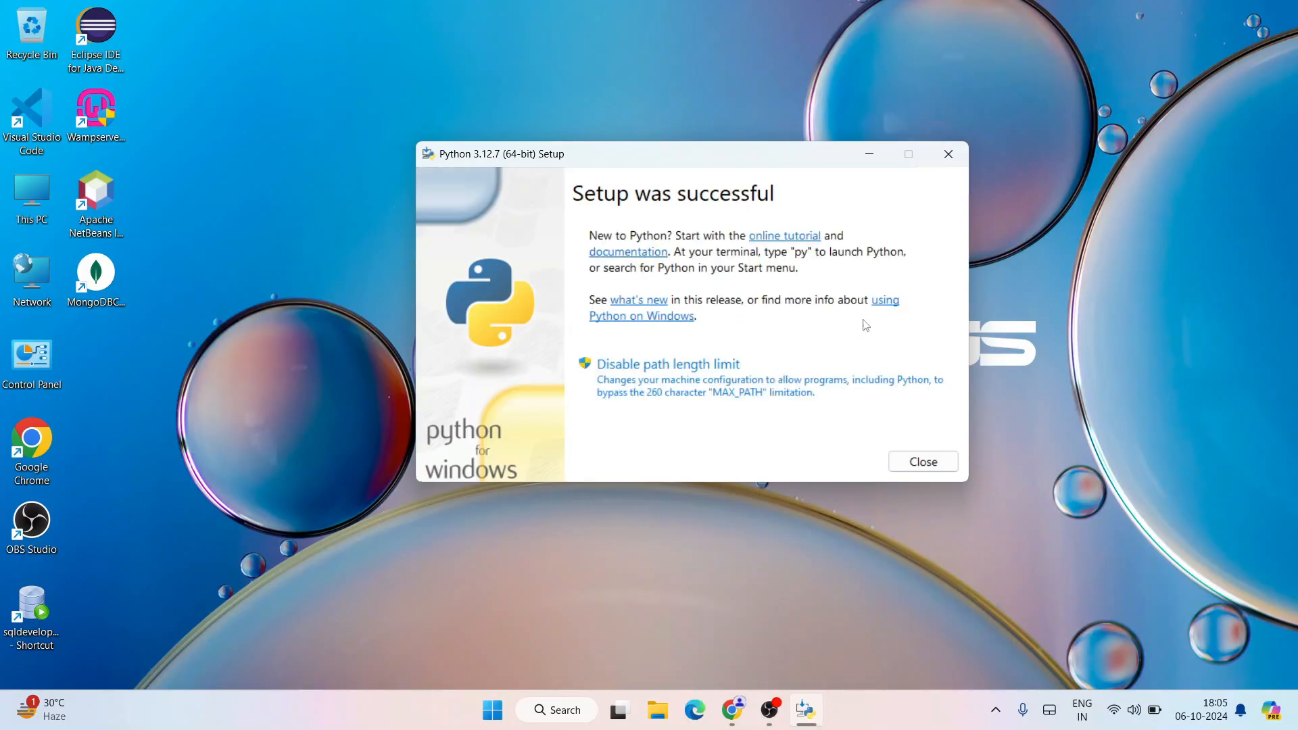
pyautogui.moveTo(700, 217)
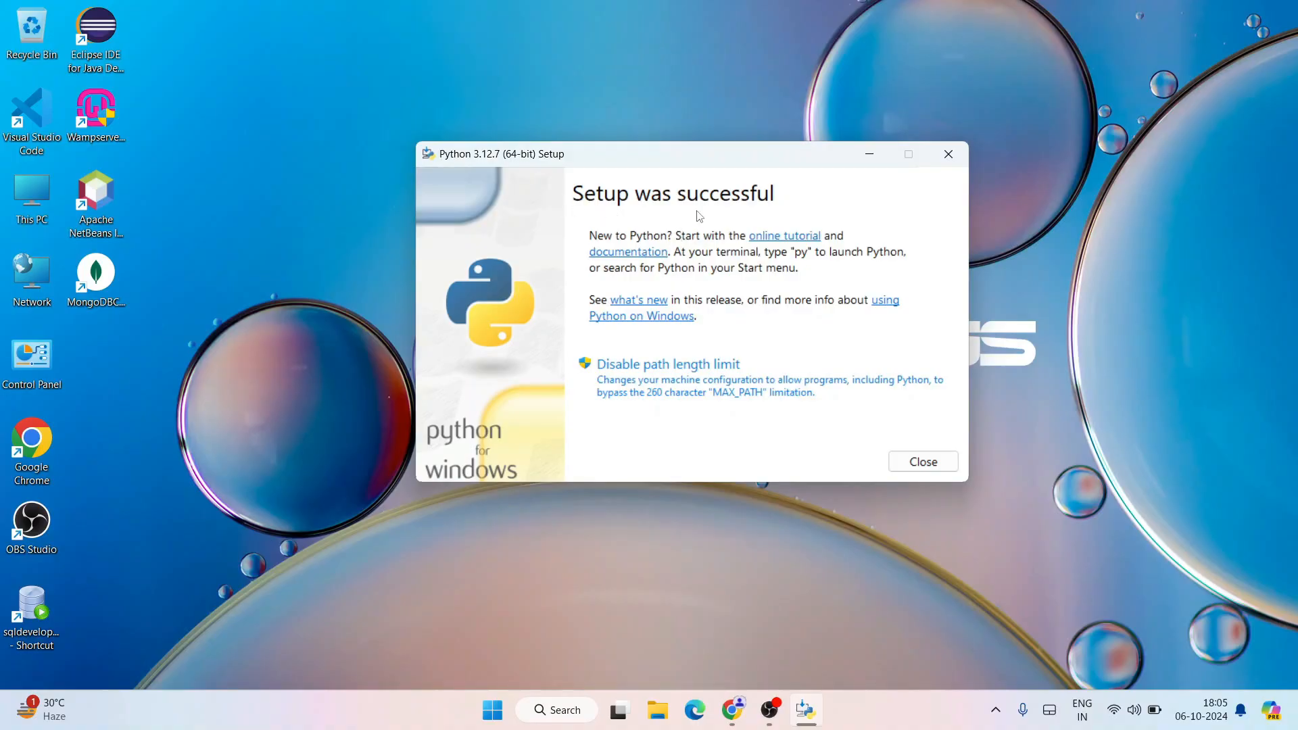
# Close the setup wizard after it reports 'Setup was successful'
pyautogui.click(921, 461)
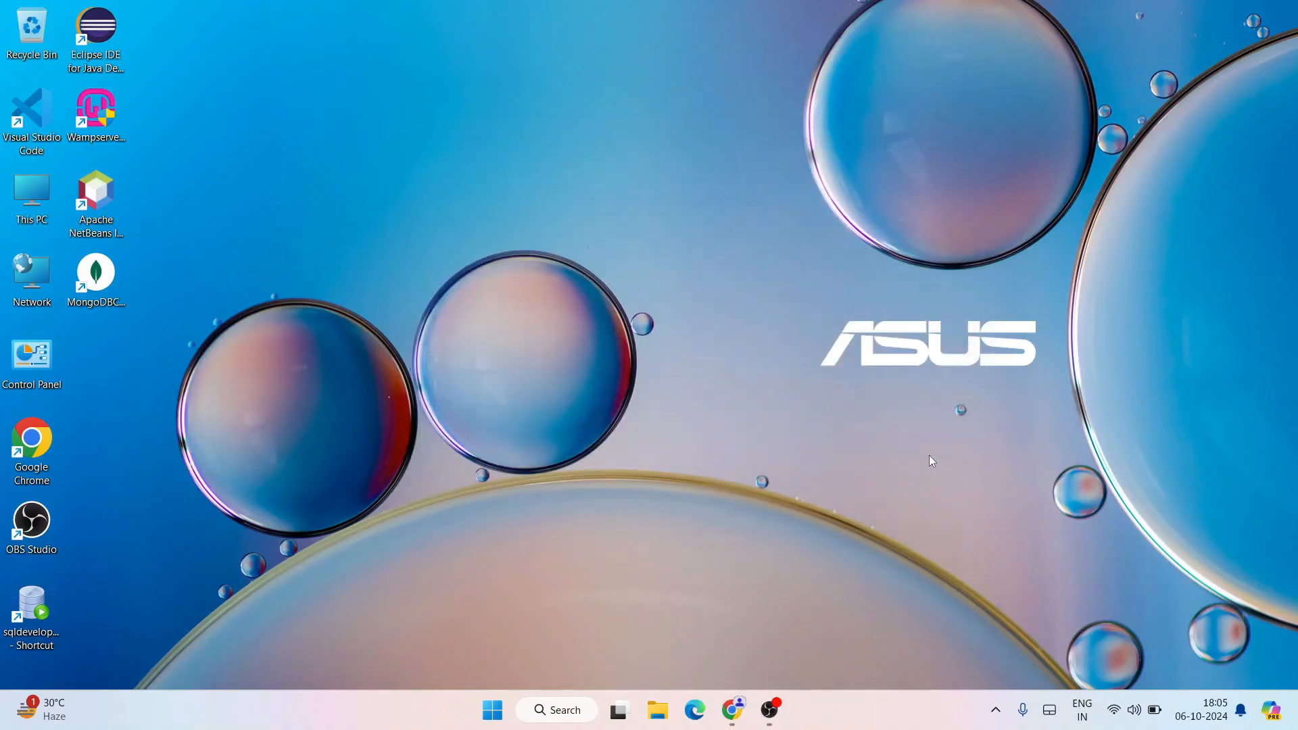
# Search Windows for cmd and launch Command Prompt from the results
pyautogui.click(574, 709)
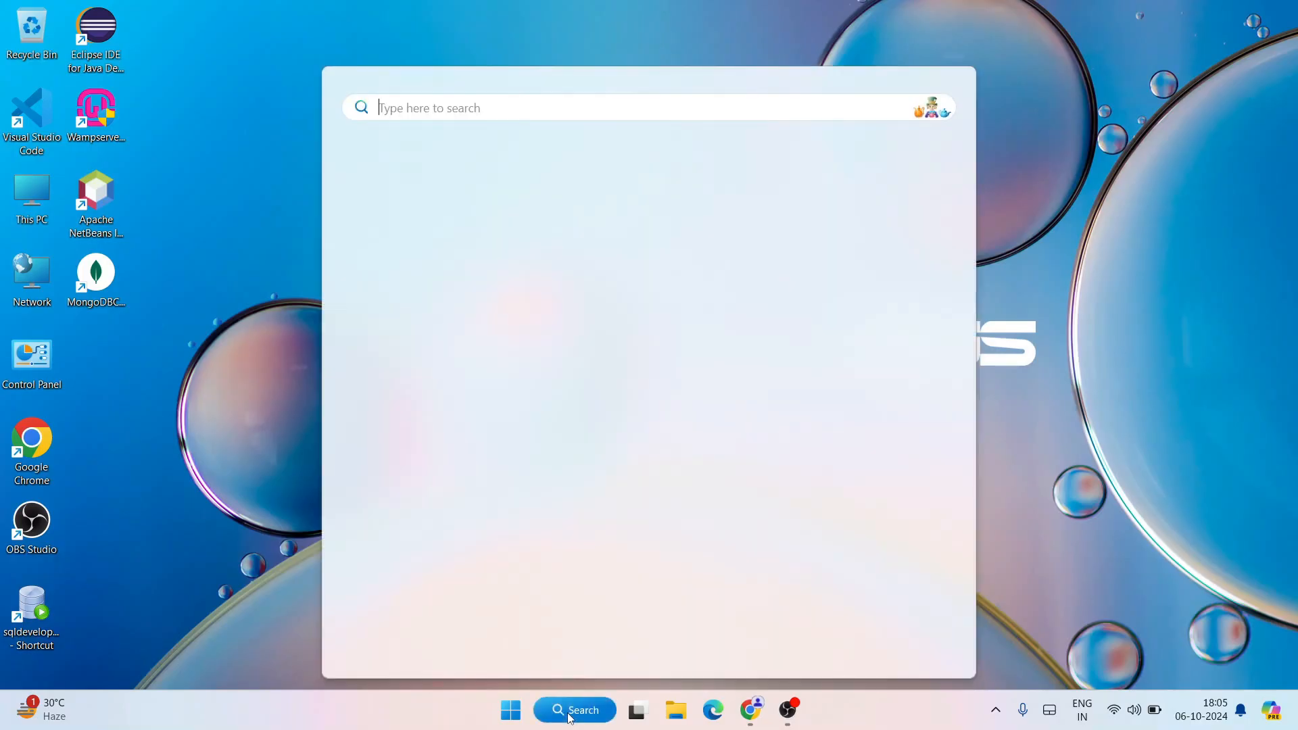
pyautogui.write('cmd')
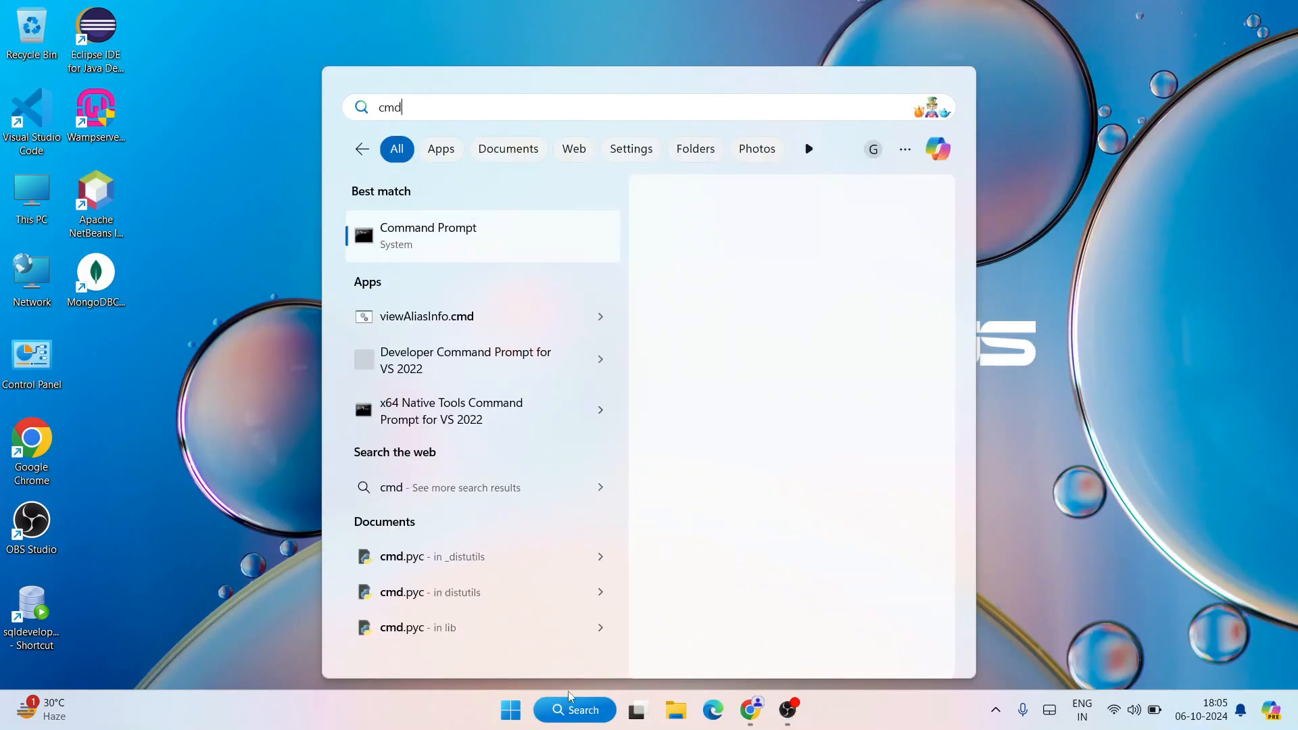
pyautogui.click(428, 236)
pyautogui.write('python')
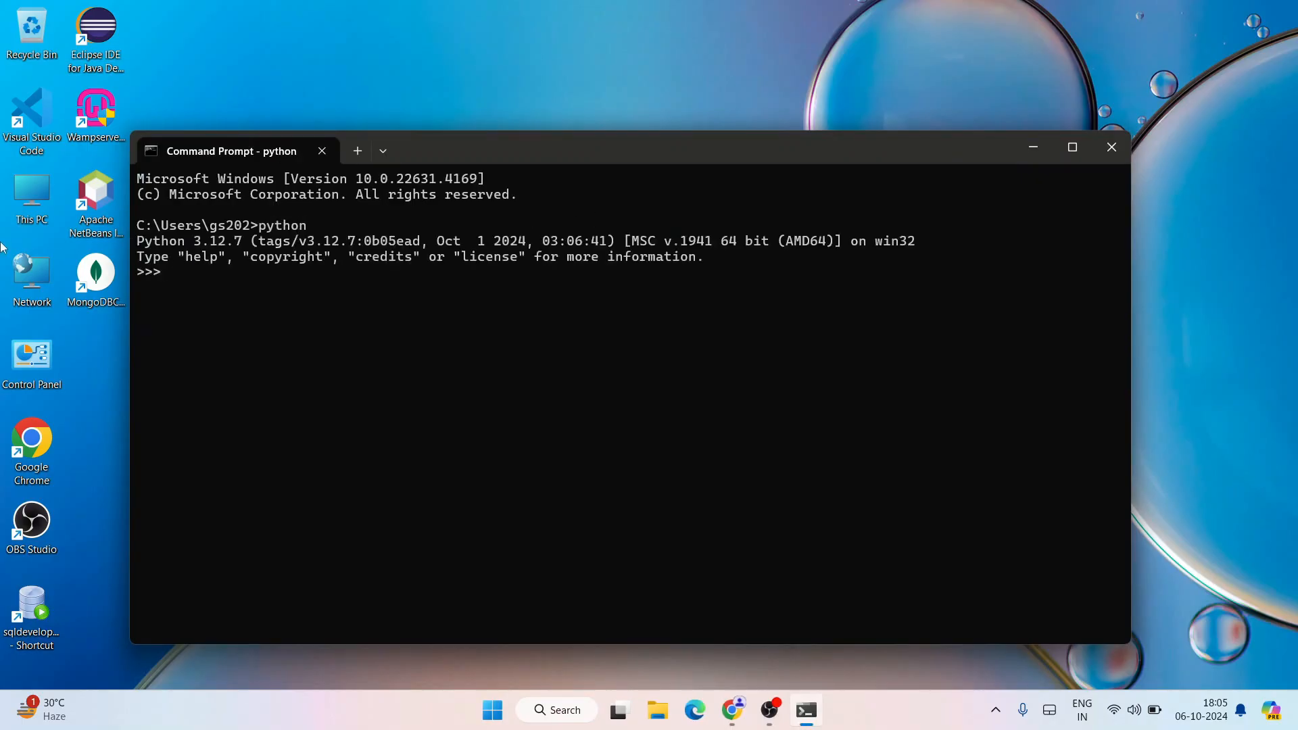
# Run print("hi") at the Python >>> prompt to output hi, then close Command Prompt
pyautogui.moveTo(161, 241); pyautogui.dragTo(261, 241)
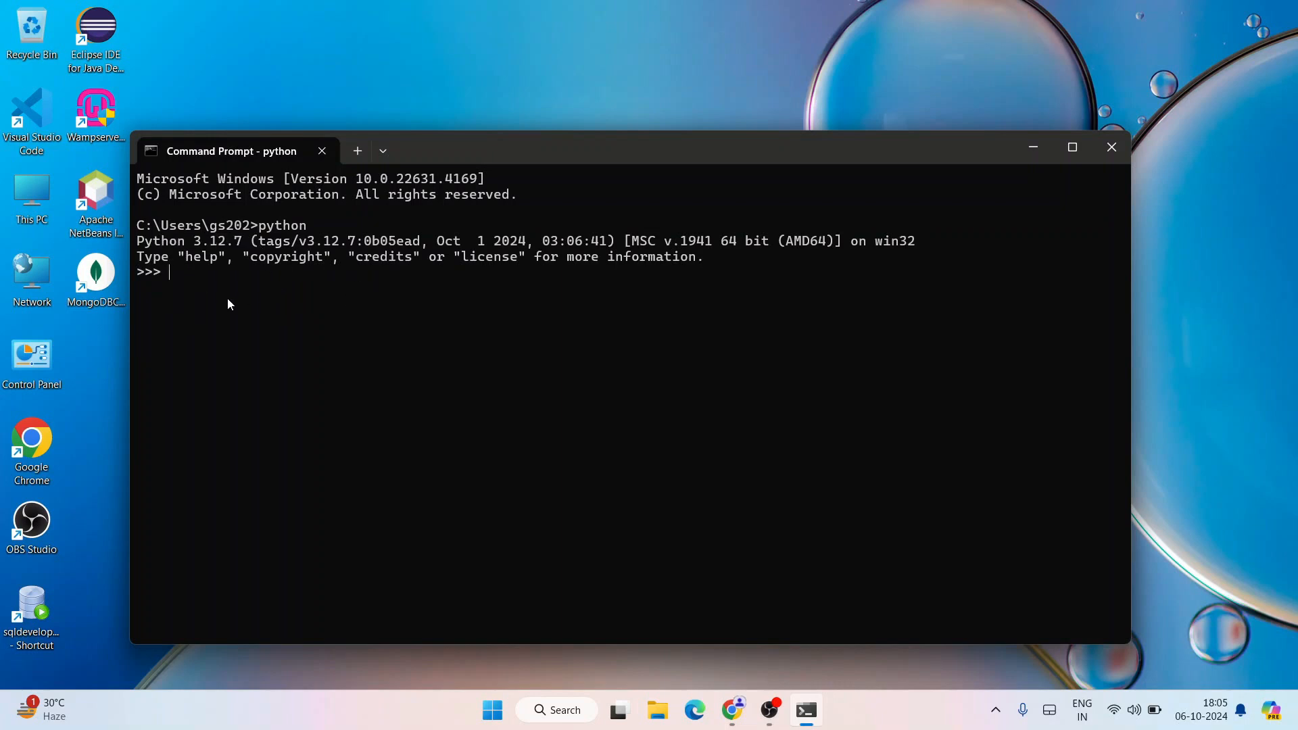
pyautogui.write('print')
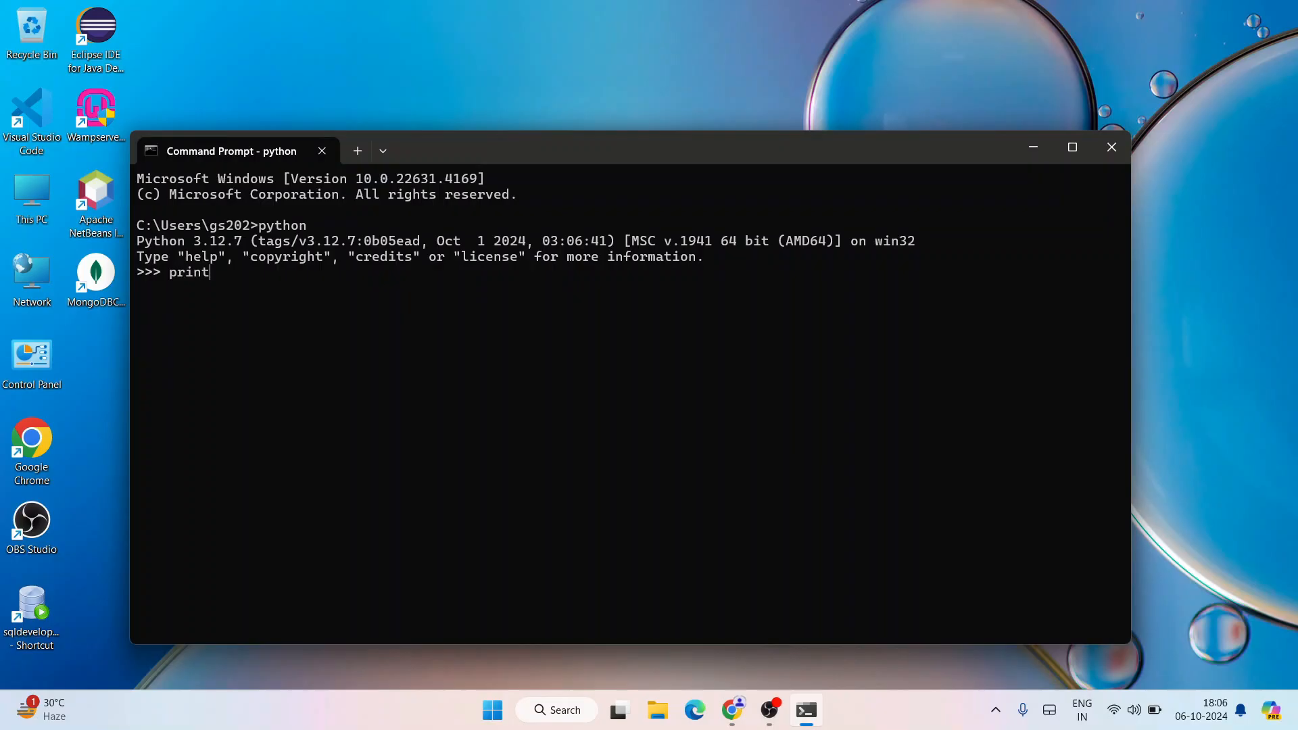
pyautogui.write('(')
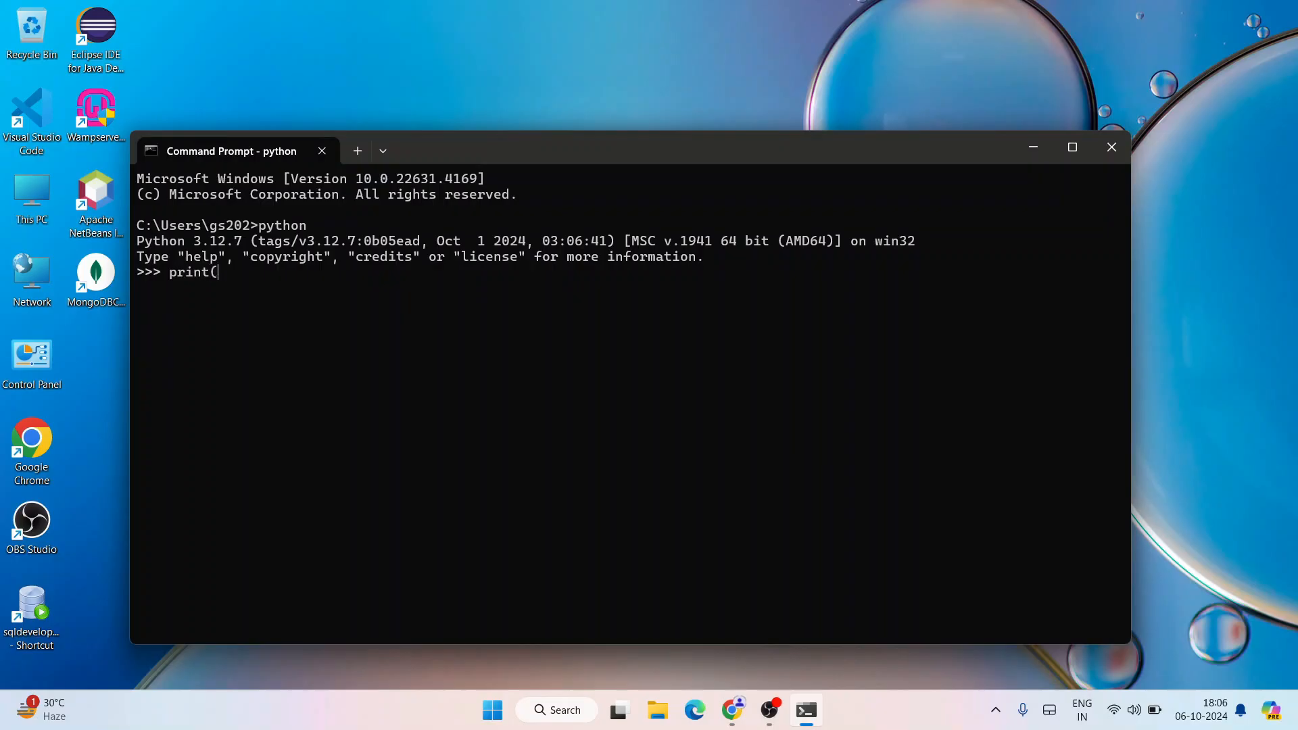
pyautogui.write('"')
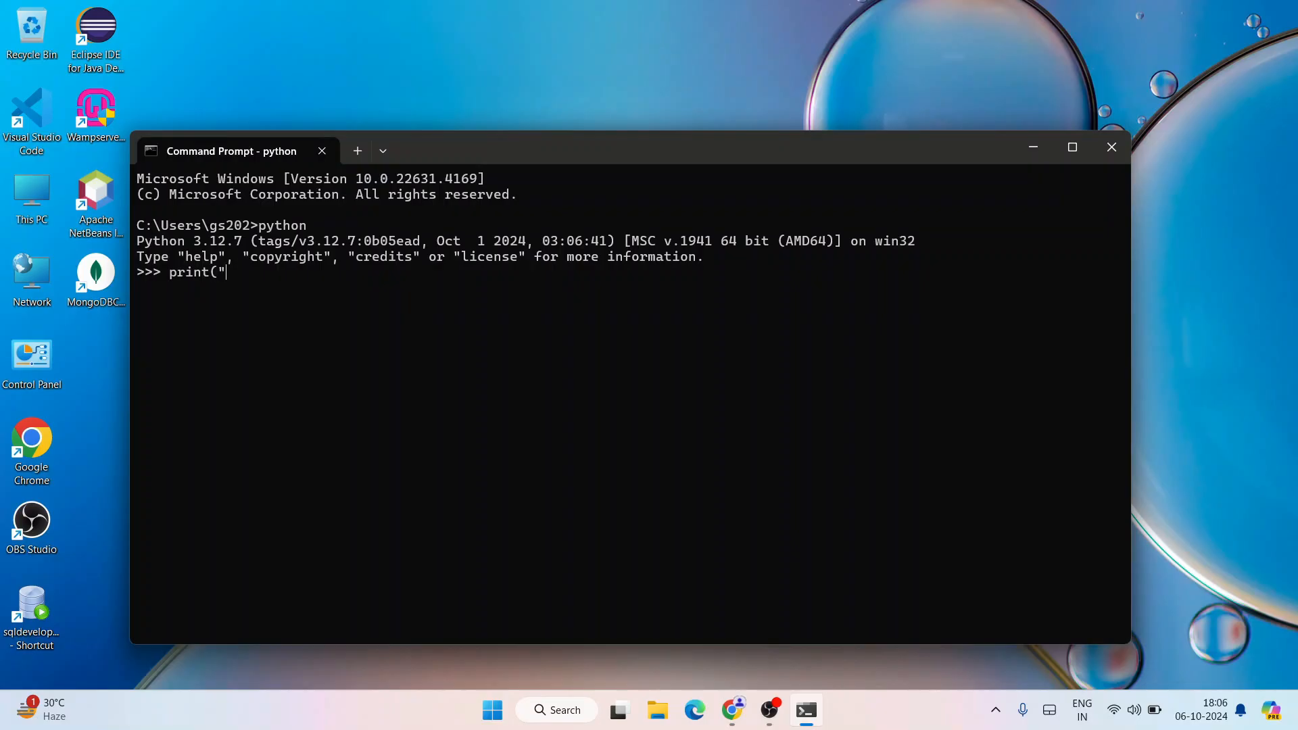
pyautogui.press('Enter')
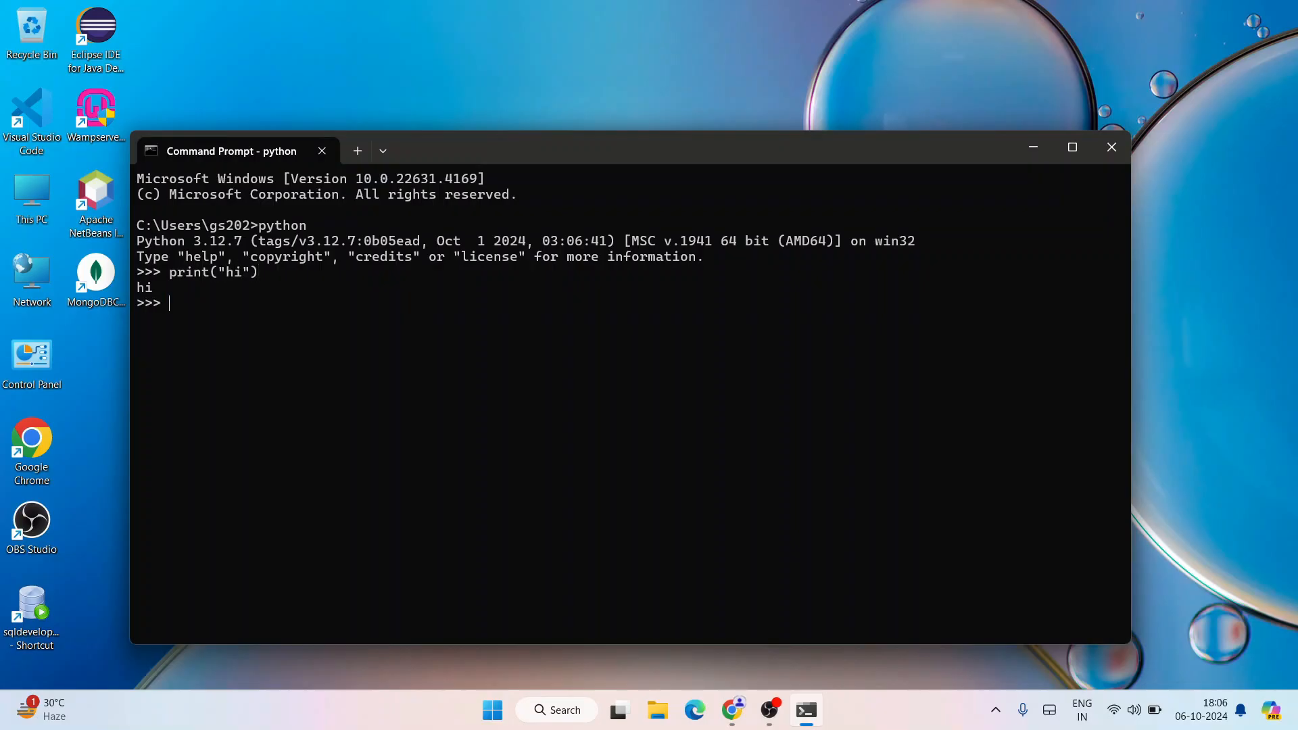
pyautogui.moveTo(1066, 91)
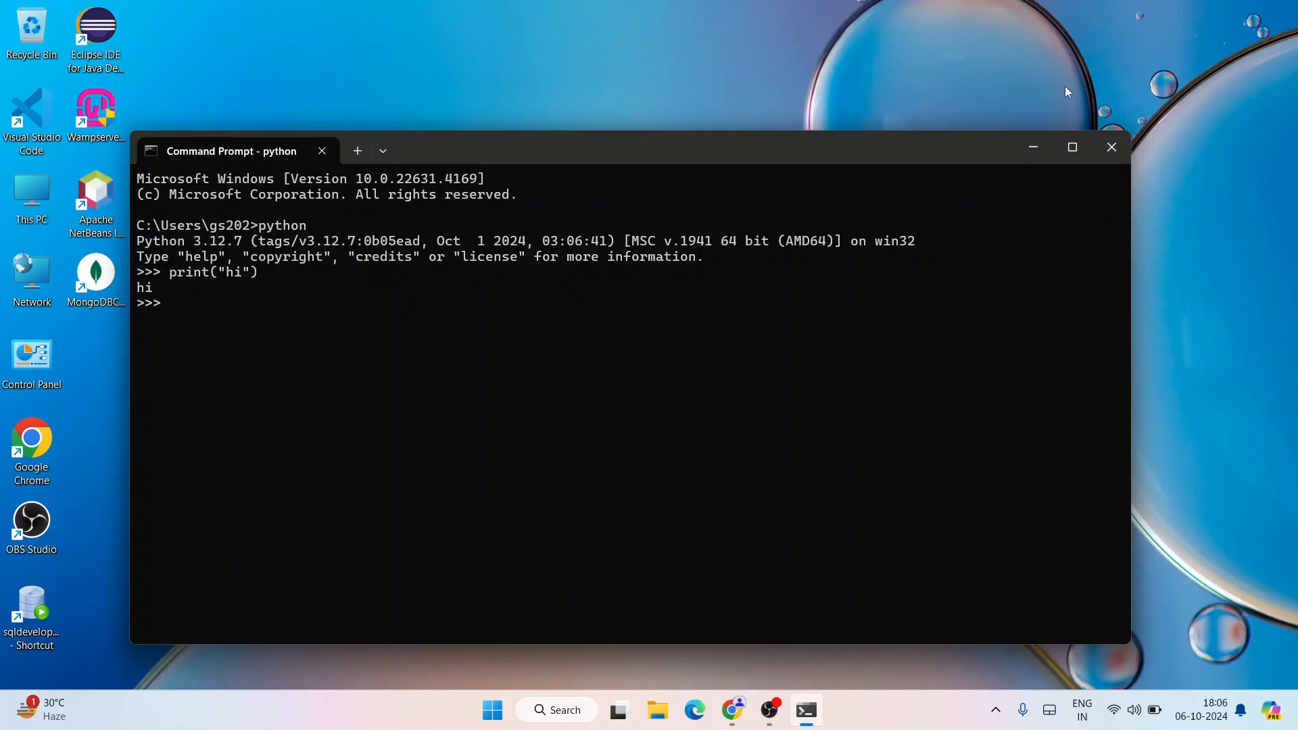
pyautogui.click(1111, 148)
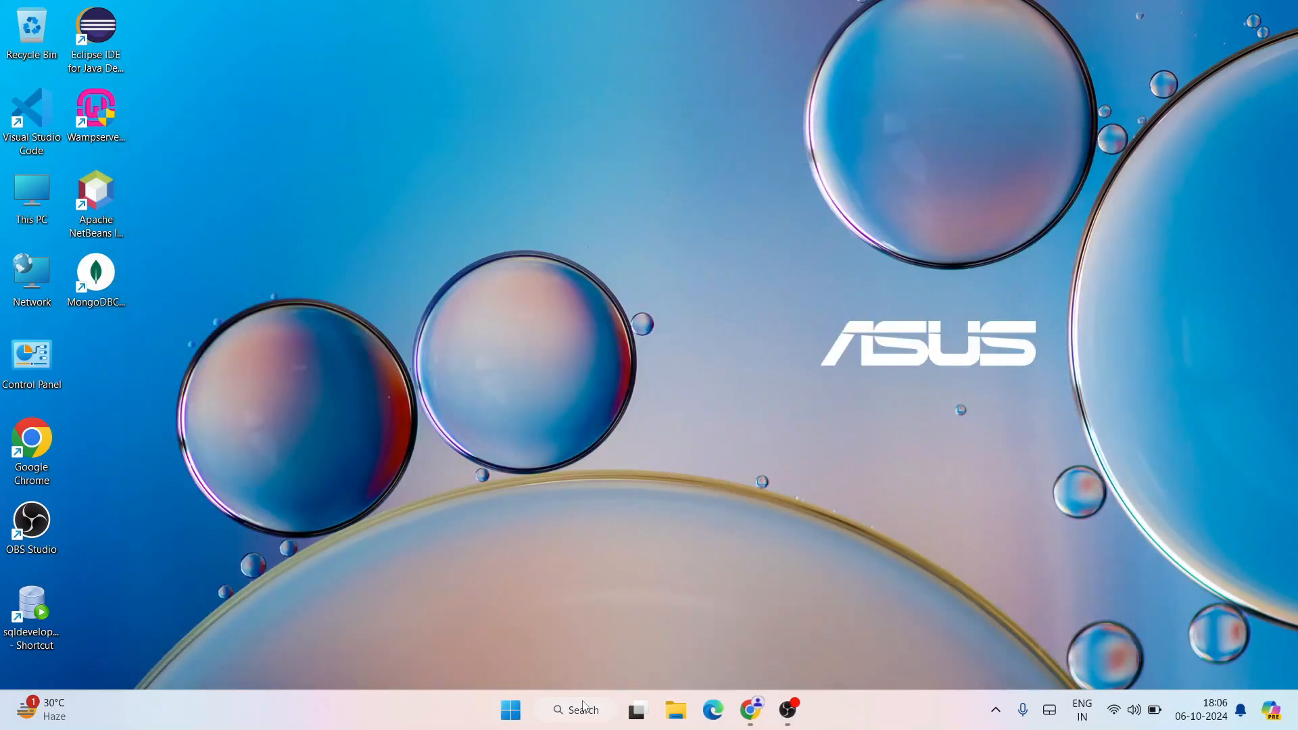
# Search Windows for idle to launch the IDLE Shell 3.12.7
pyautogui.write('idle')
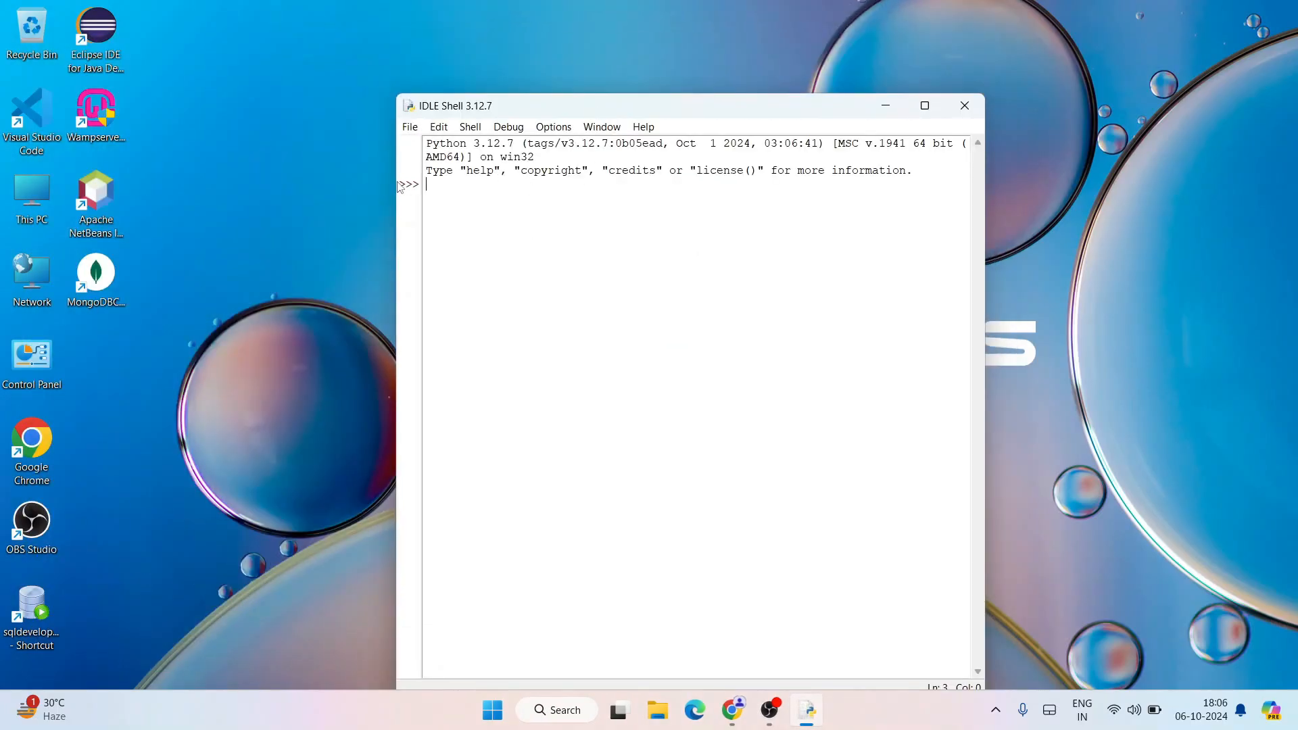
# Run print("hello") in the IDLE shell so it prints hello
pyautogui.write('p')
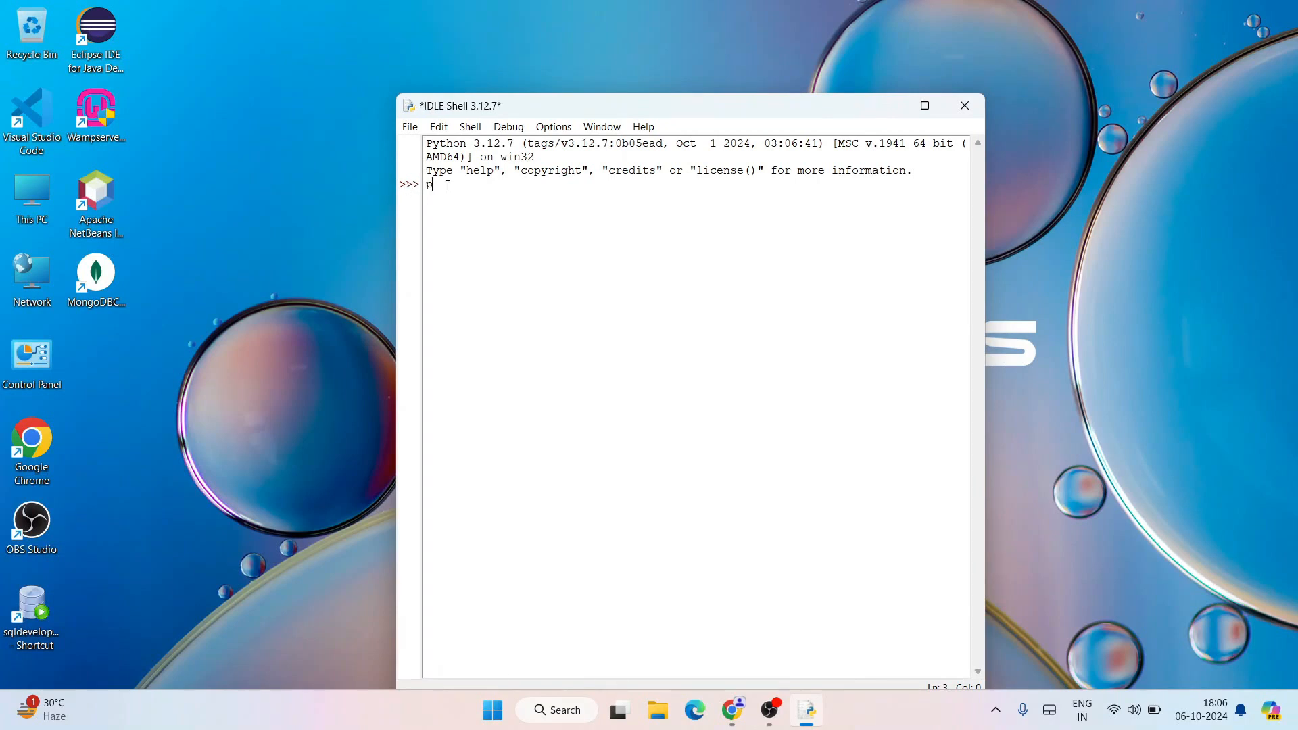
pyautogui.write('print("')
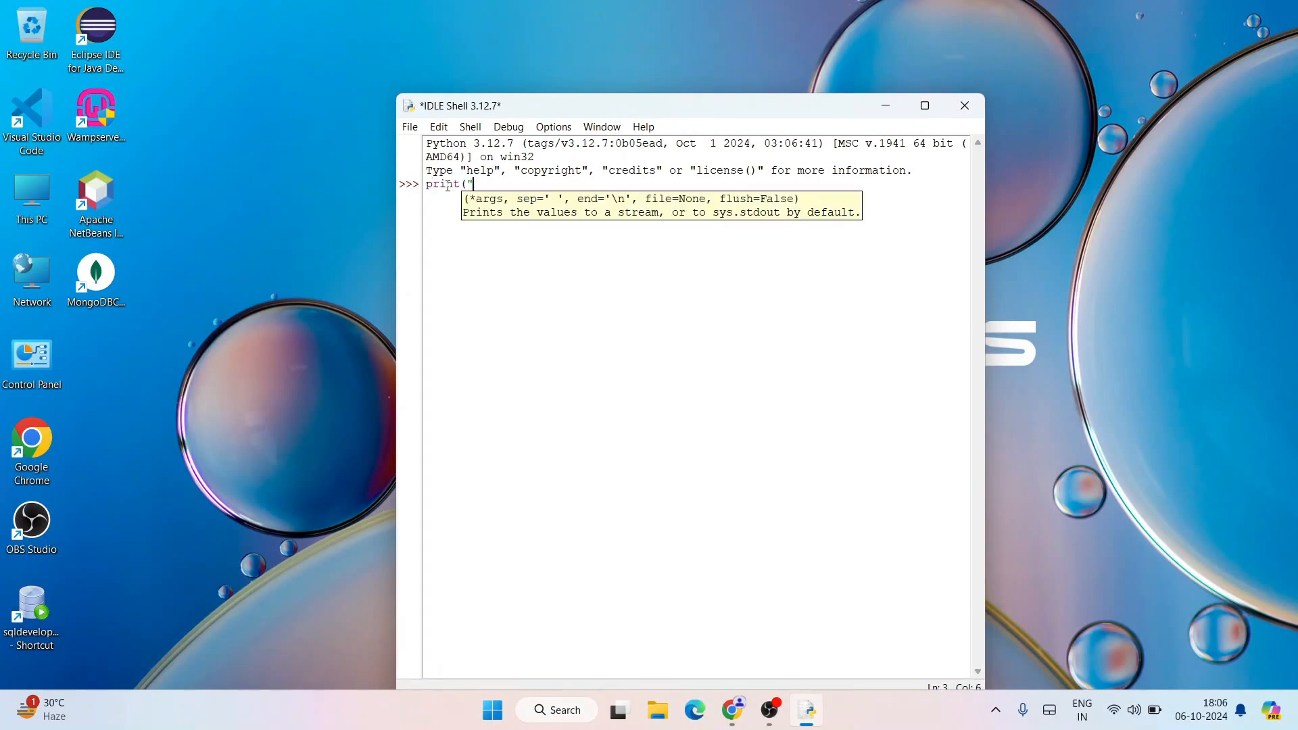
pyautogui.write('hello")')
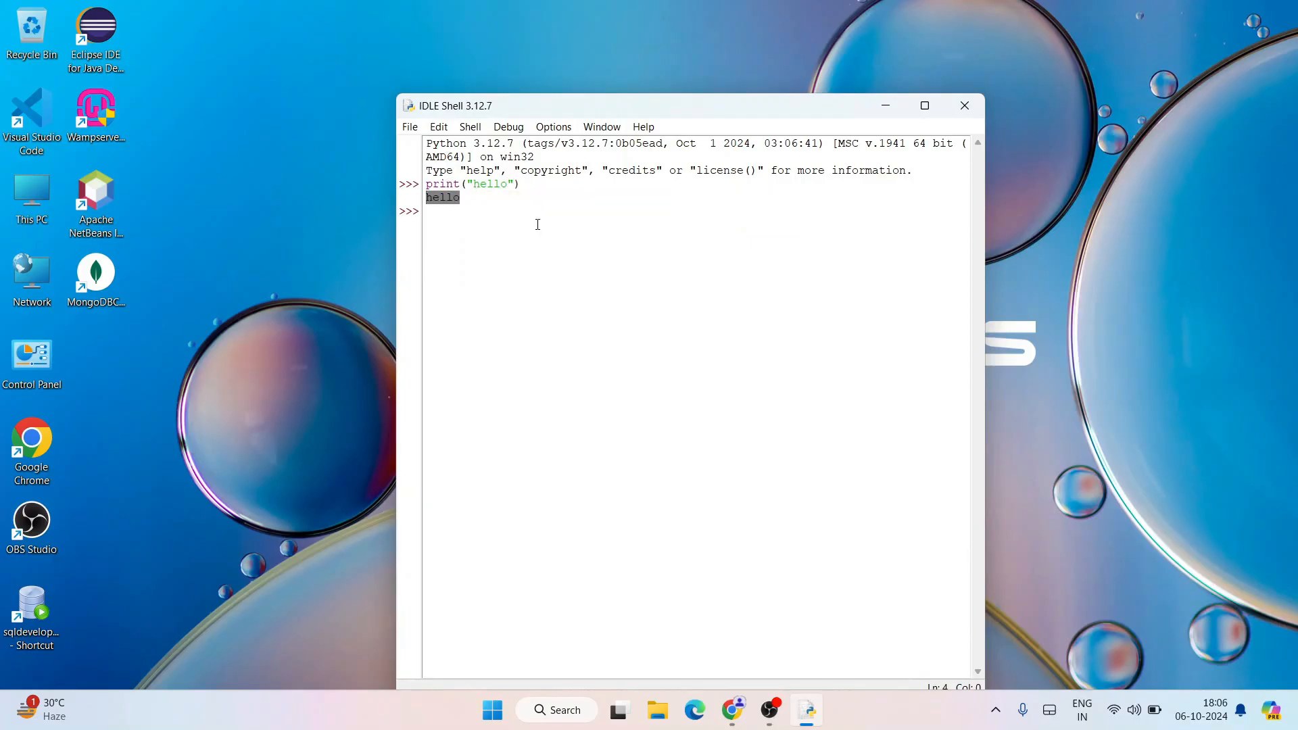
pyautogui.click(409, 127)
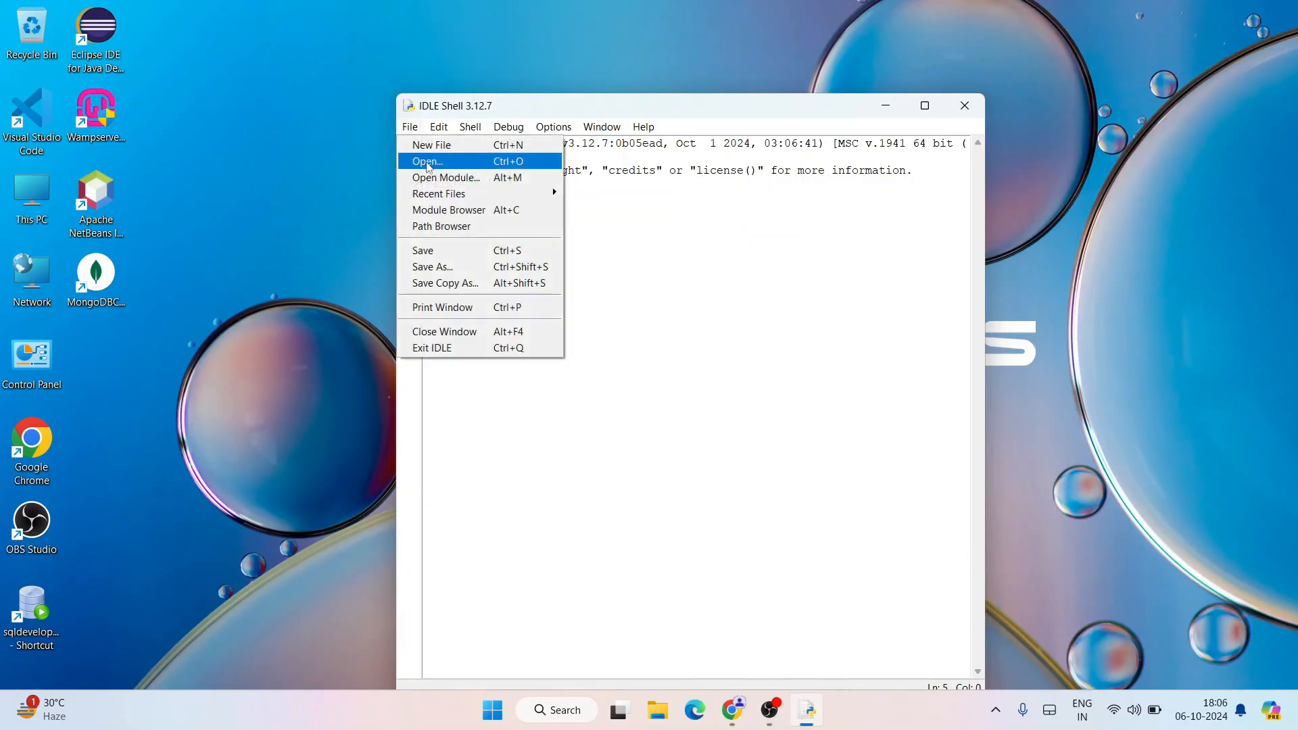
# Create a new IDLE script containing a=7, b=2 and print(a-b), then begin saving it
pyautogui.click(431, 144)
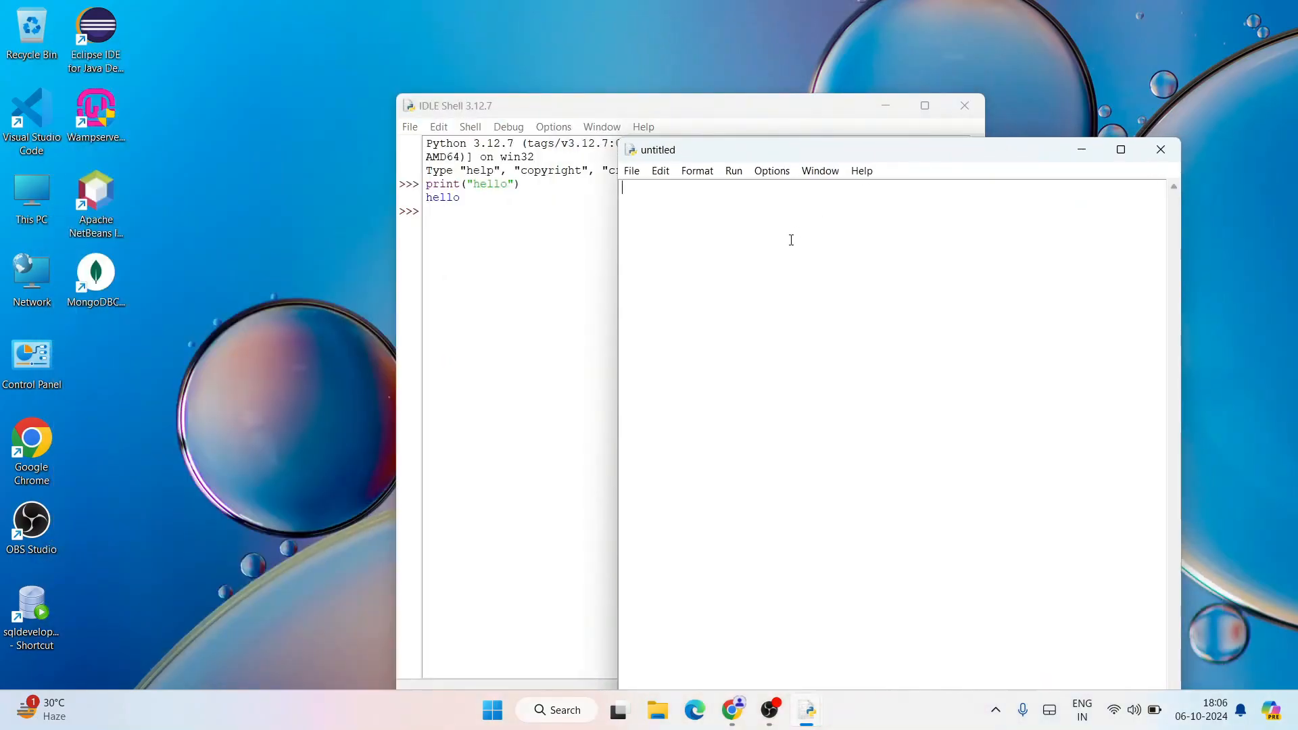
pyautogui.write('a=7')
pyautogui.write('b=')
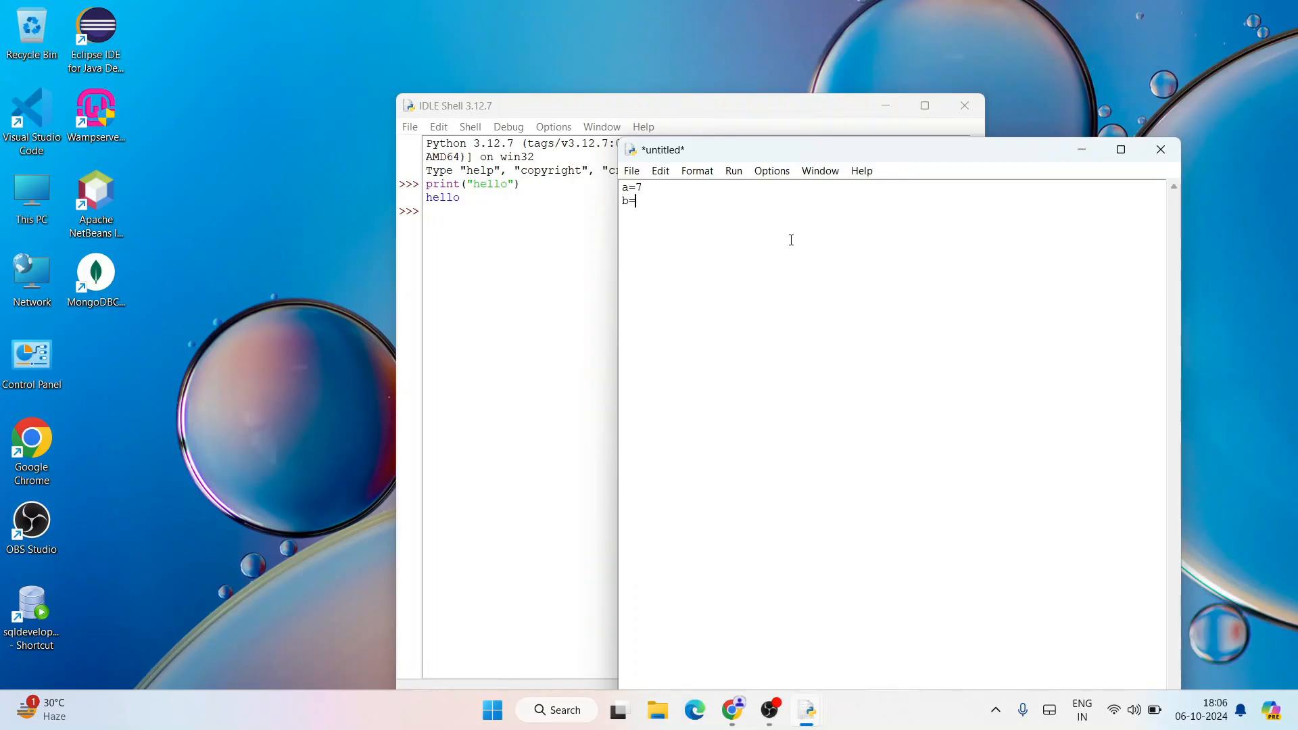
pyautogui.write('2')
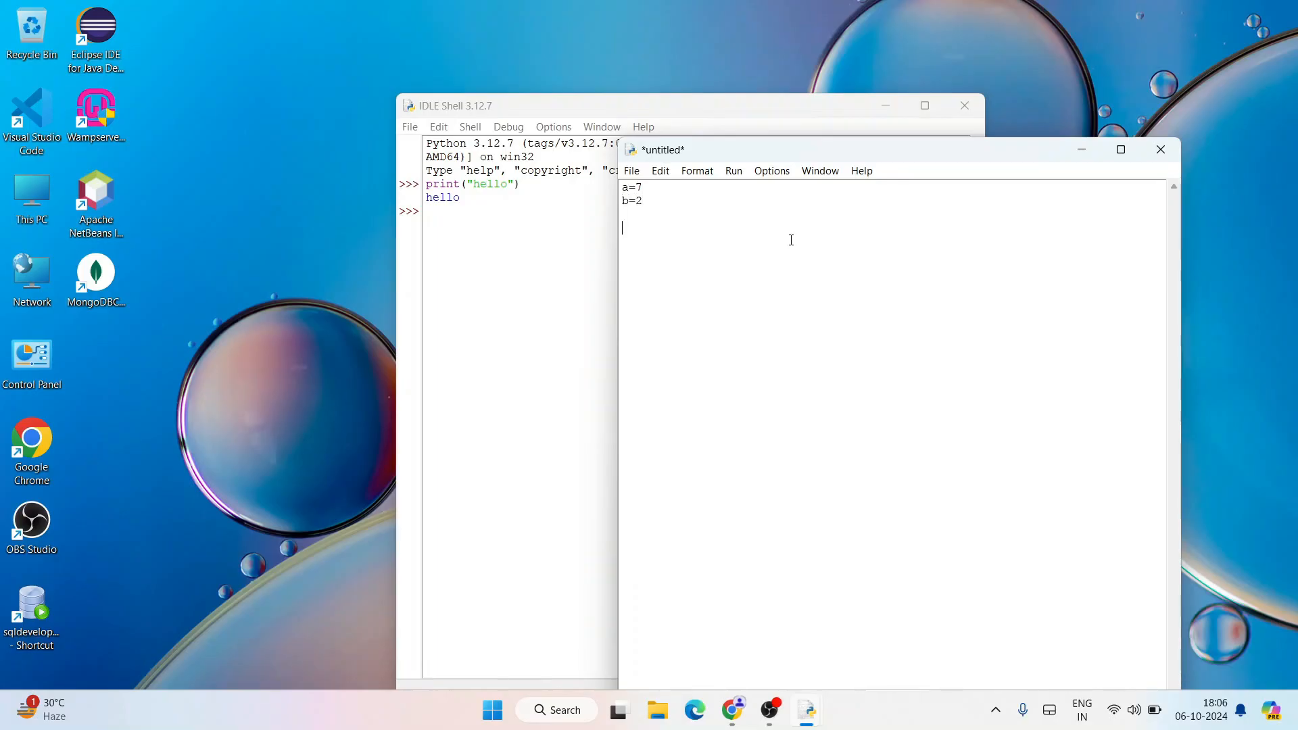
pyautogui.write('print')
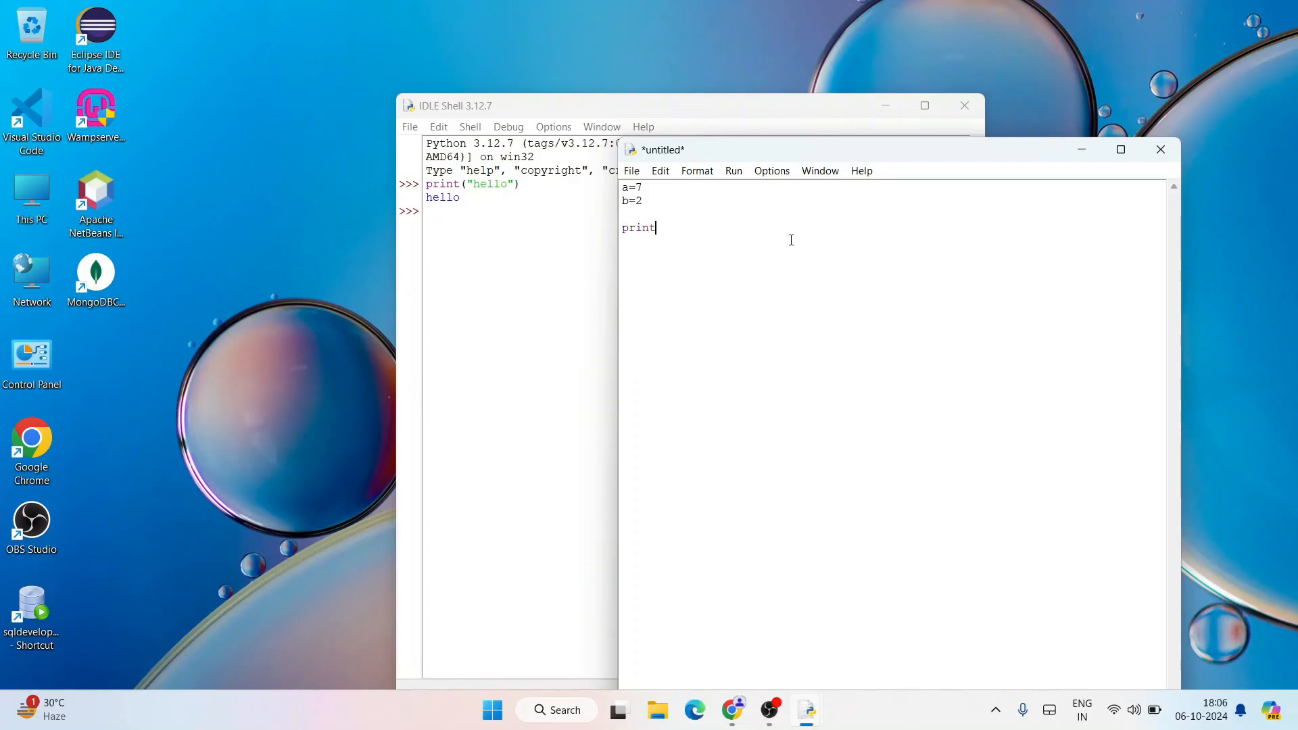
pyautogui.write('(')
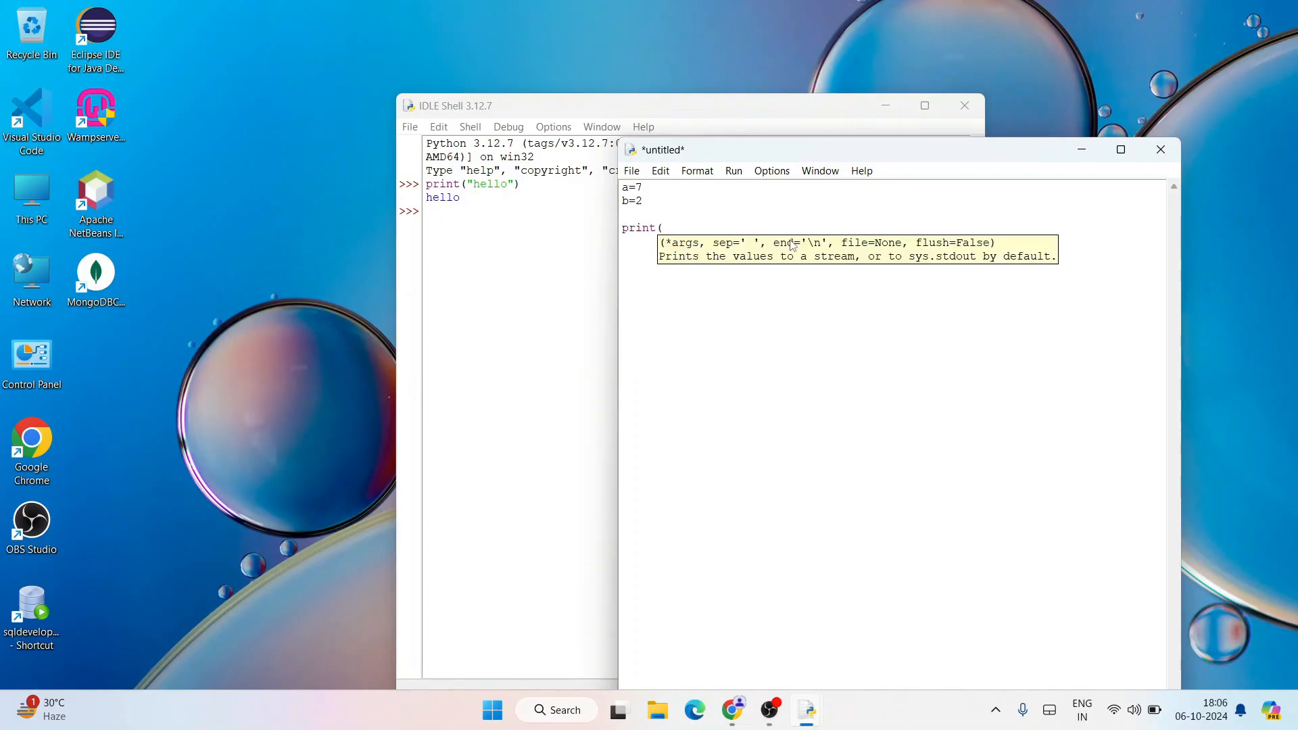
pyautogui.write('a-b)')
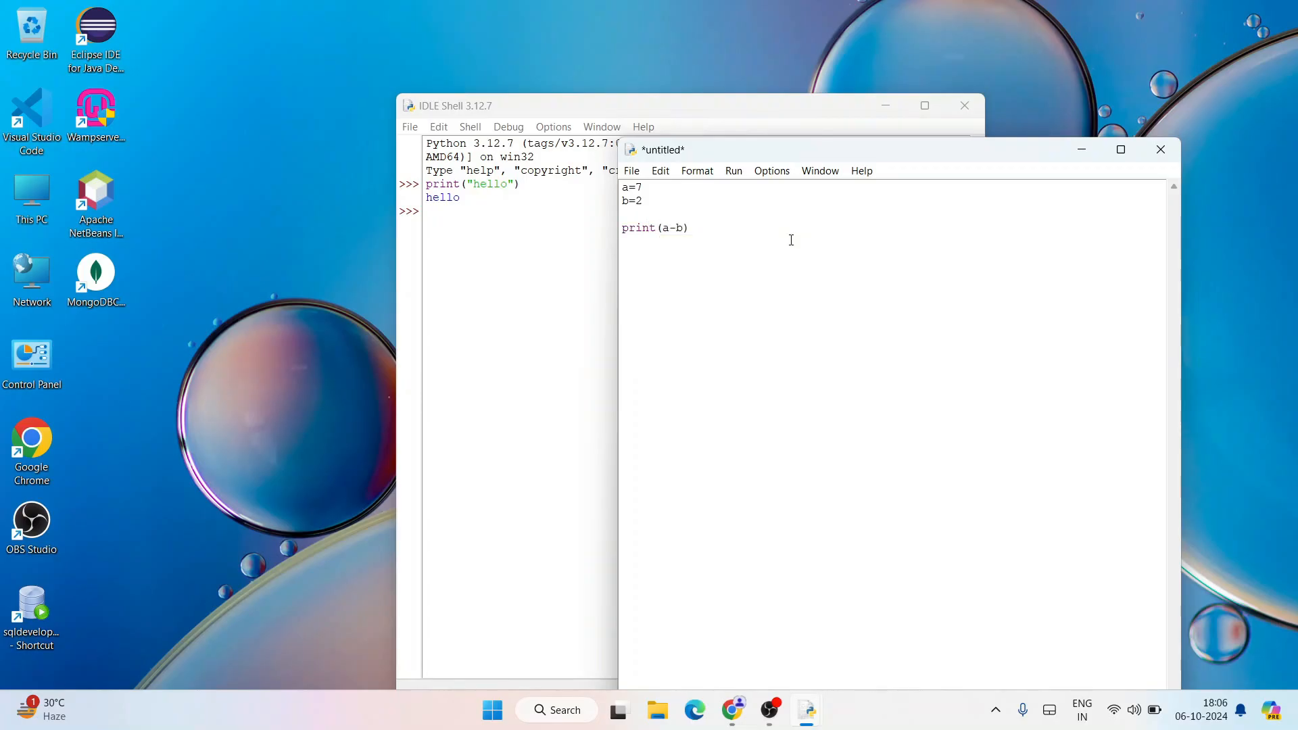
pyautogui.moveTo(650, 201)
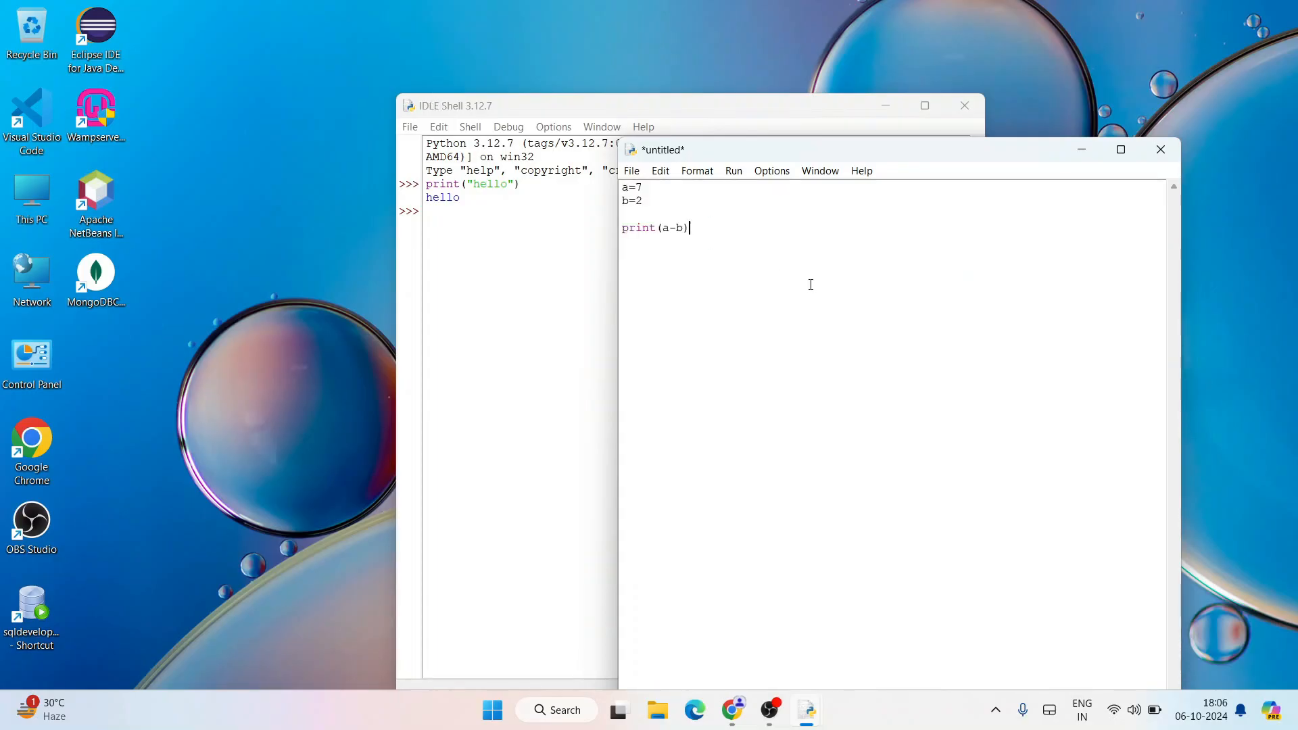
pyautogui.click(632, 171)
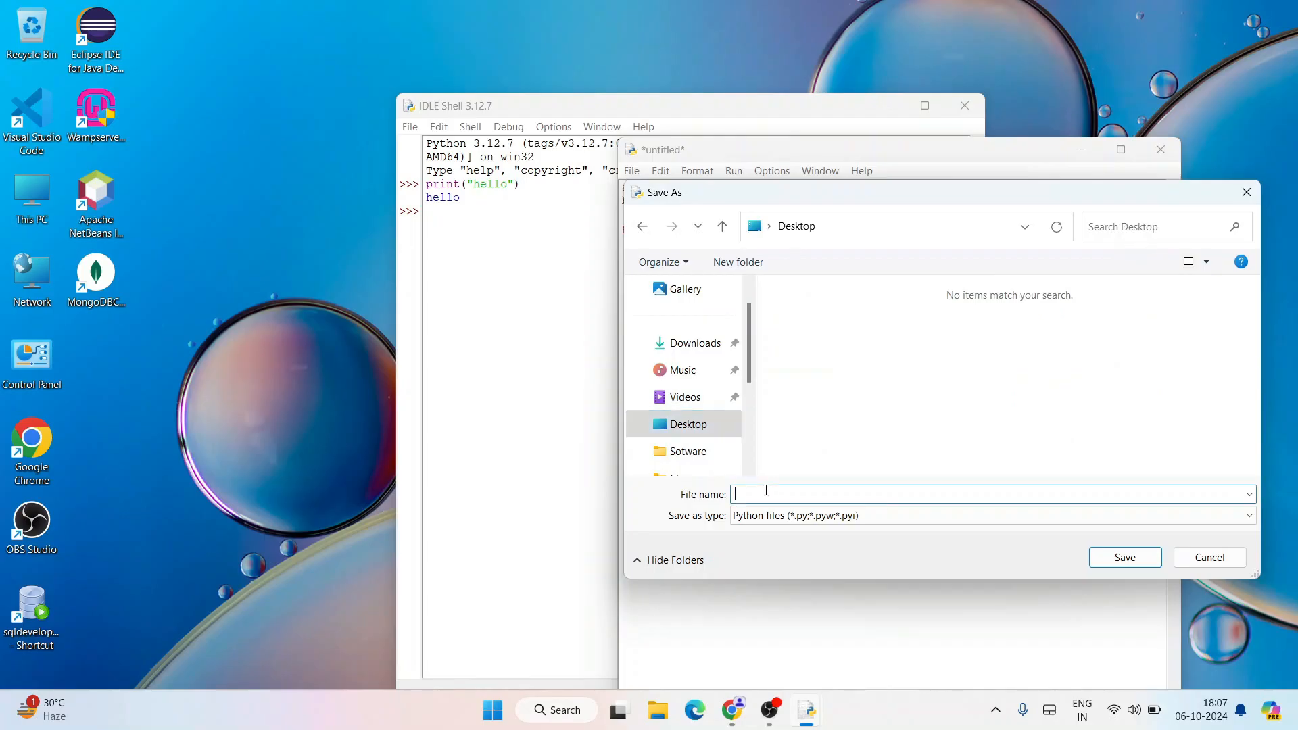
# Name the new script prog.py and save it to the Desktop
pyautogui.write('prog')
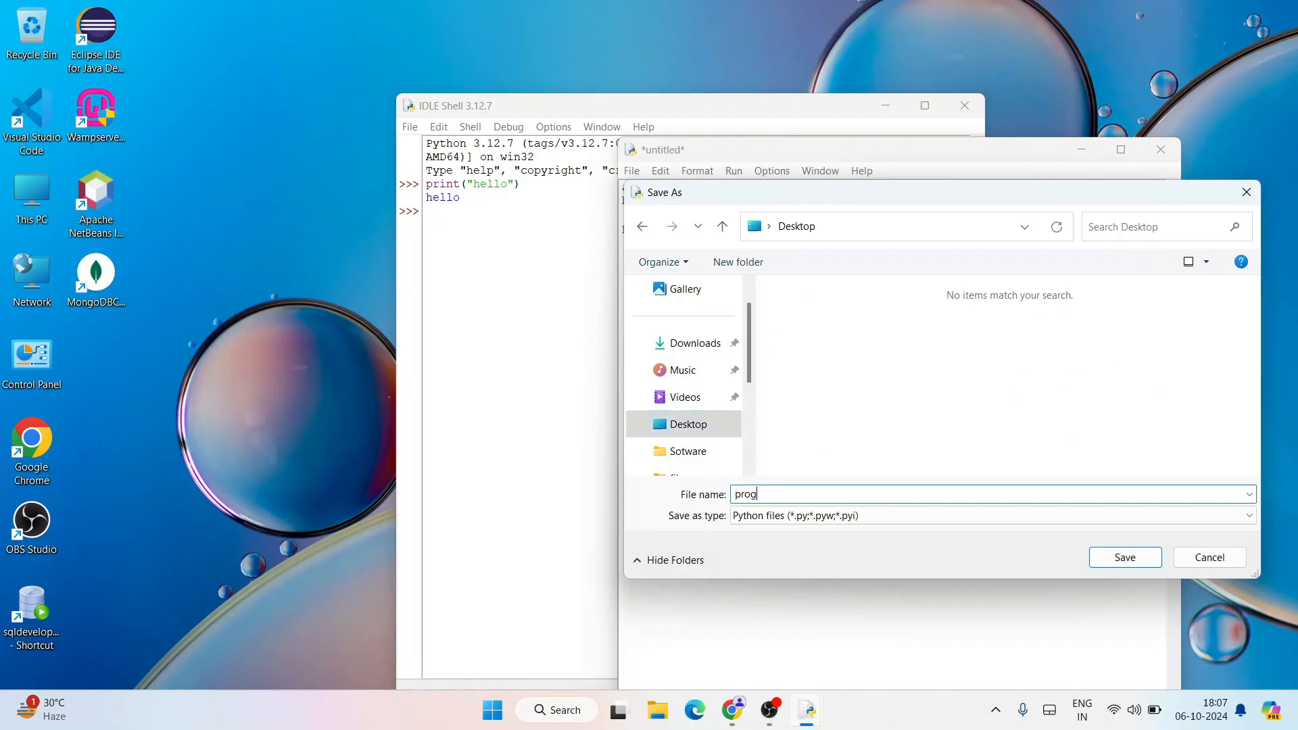
pyautogui.write('.py')
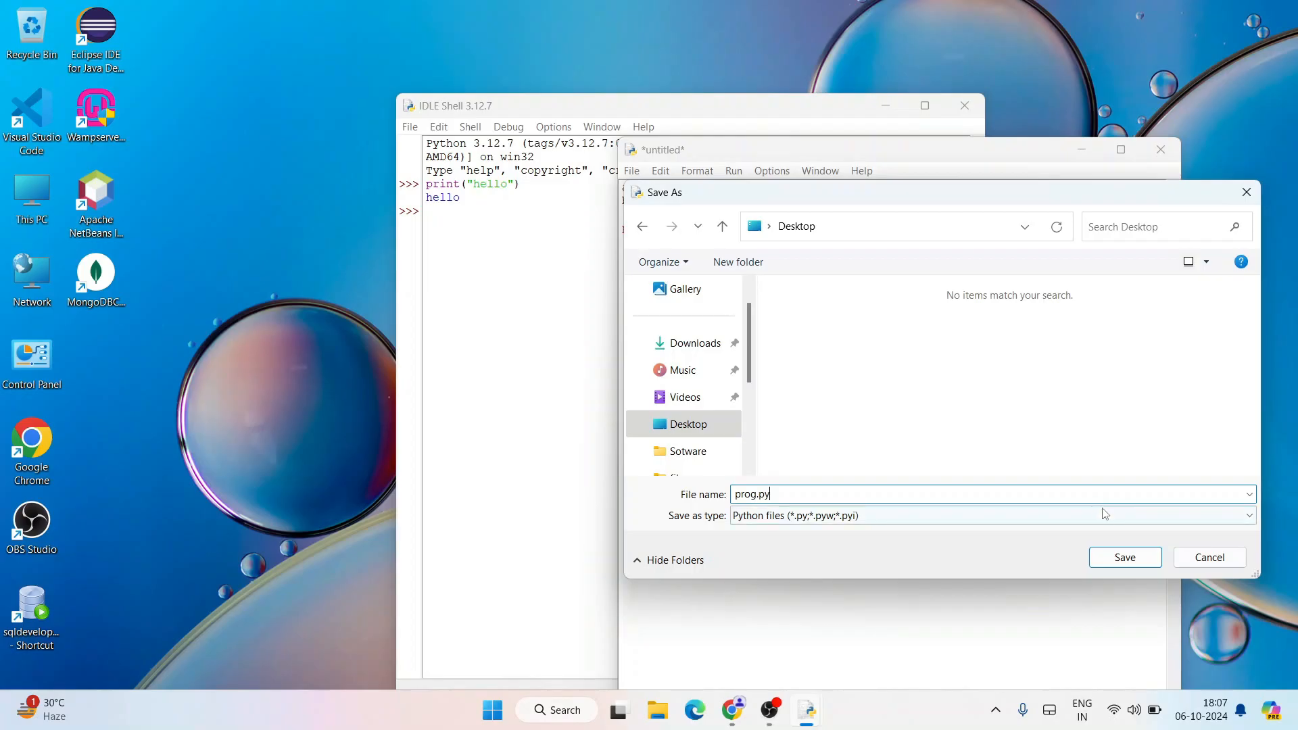
pyautogui.click(1125, 558)
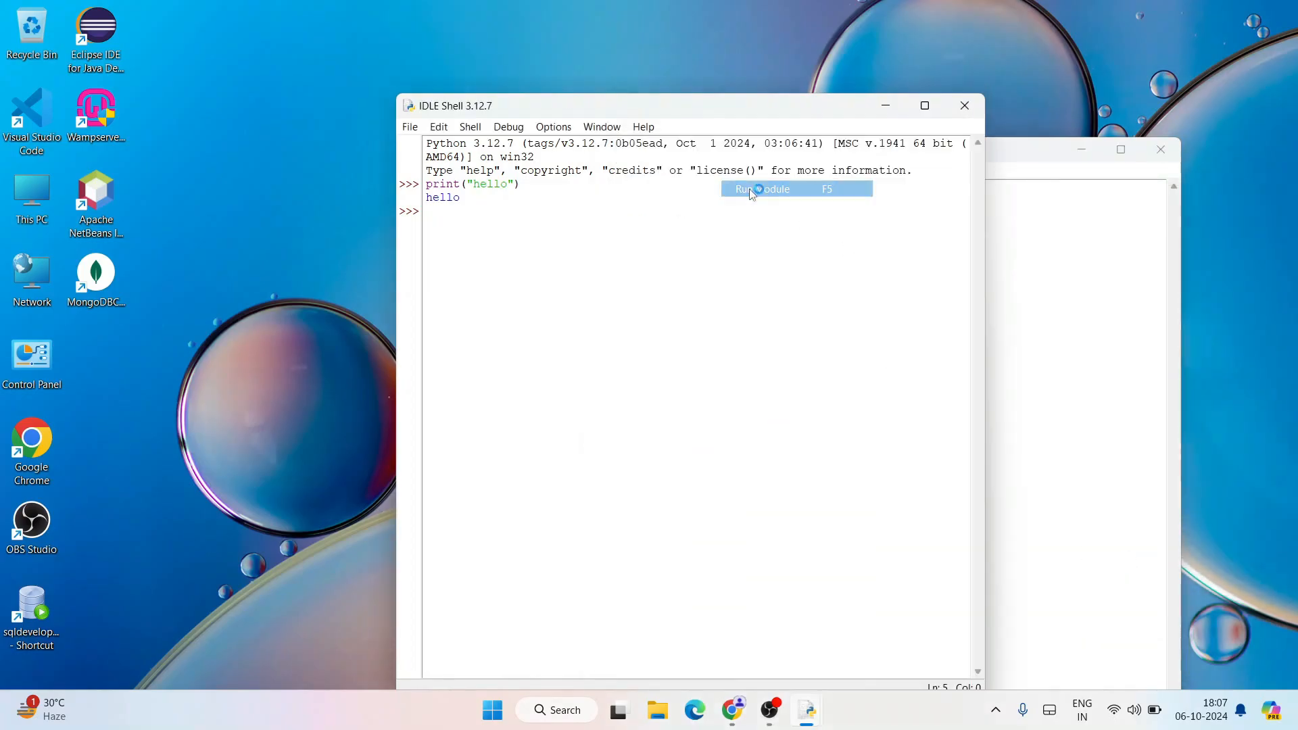
# Run prog.py with Run Module so the shell prints 5
pyautogui.click(762, 189)
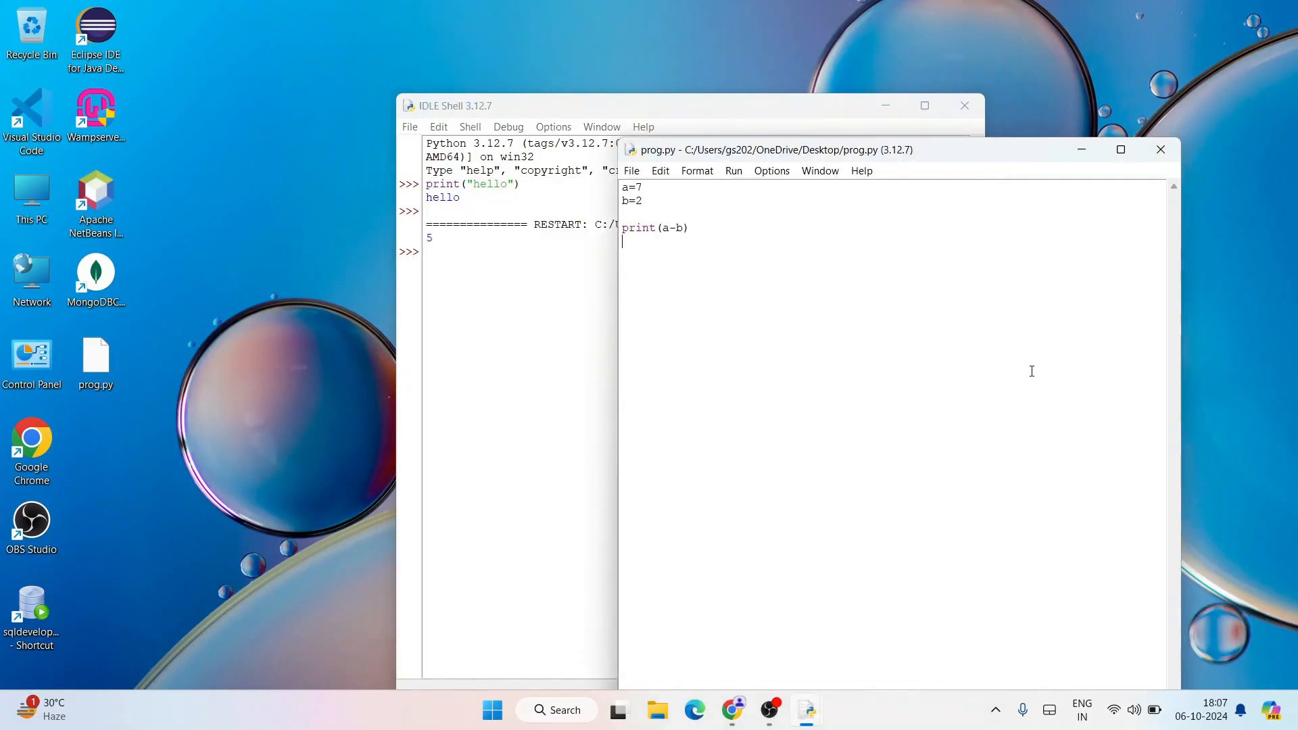
pyautogui.moveTo(864, 490)
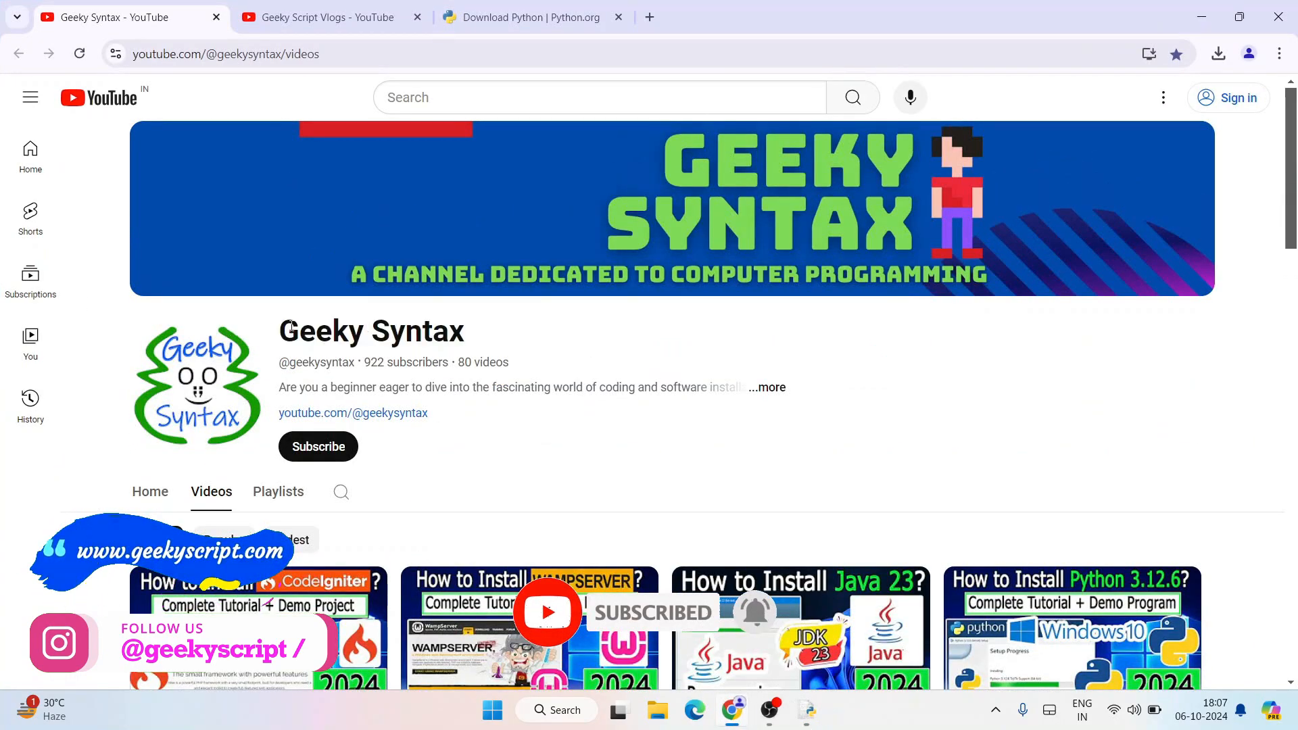
# View the Geeky Script Vlogs channel page, then minimise Chrome to return to IDLE
pyautogui.click(324, 16)
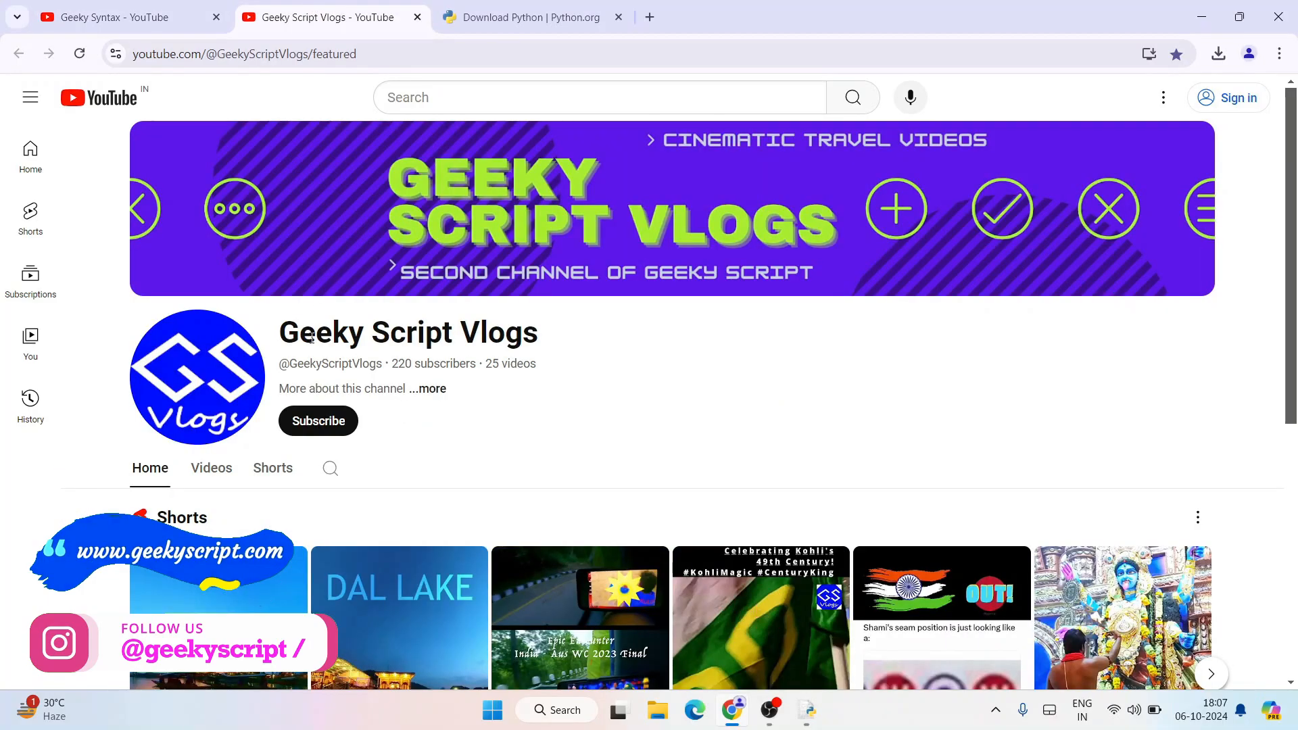
pyautogui.click(804, 709)
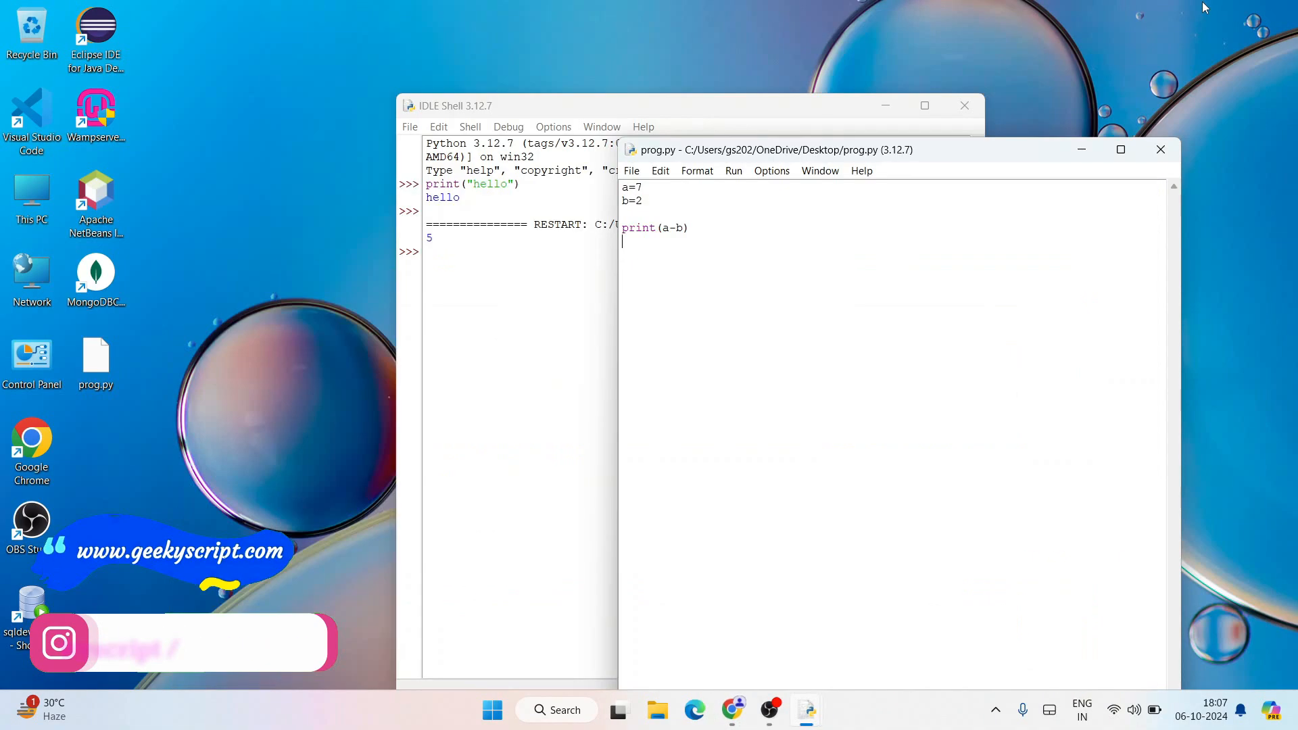